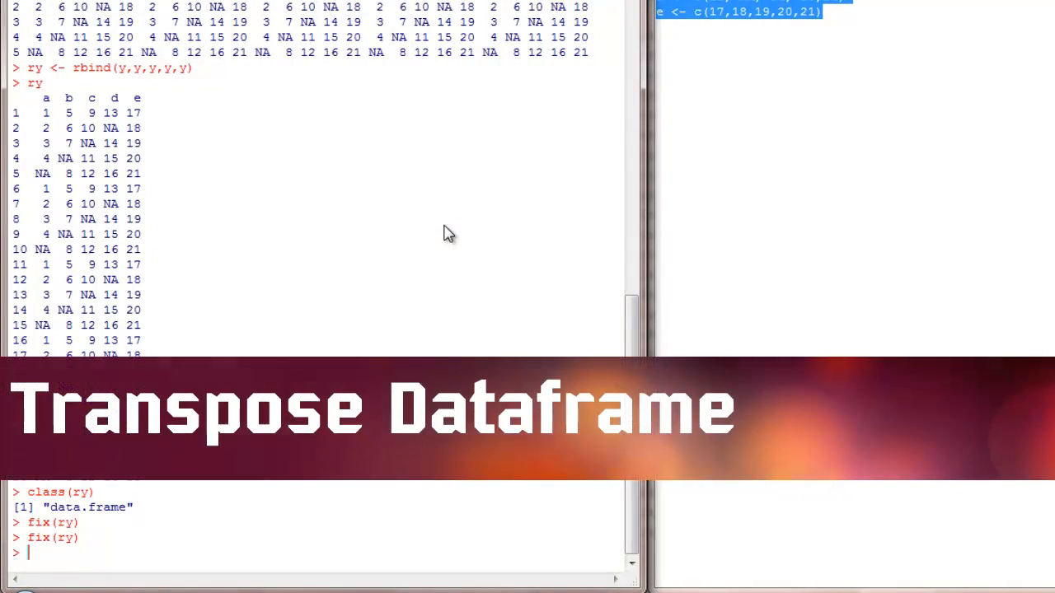
Store the transpose of ry as a new object with ryt <- t(ry)
text(t()
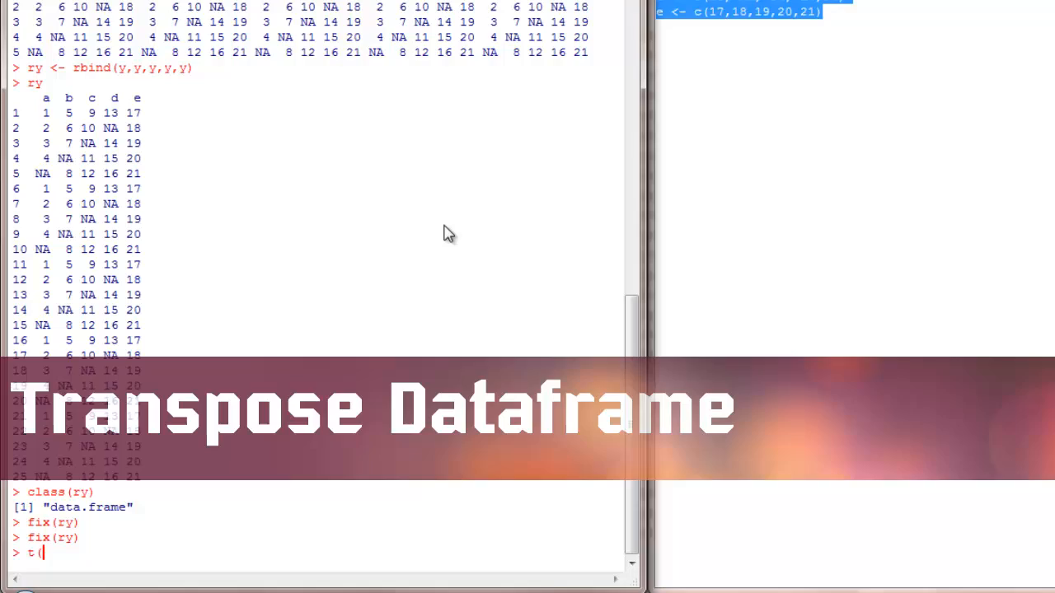
text(r)
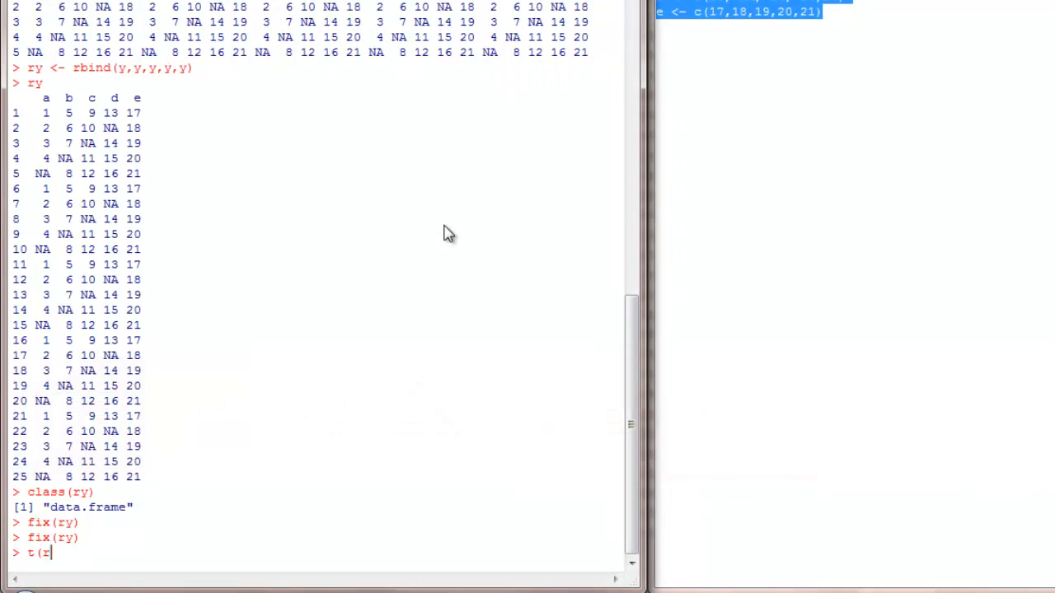
text(y))
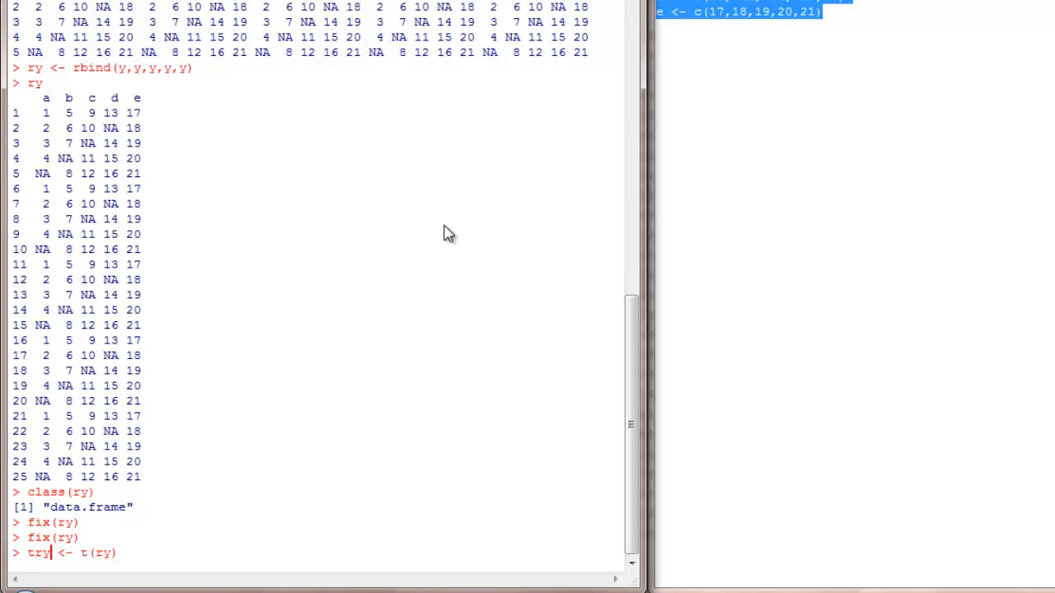
key(BackSpace)
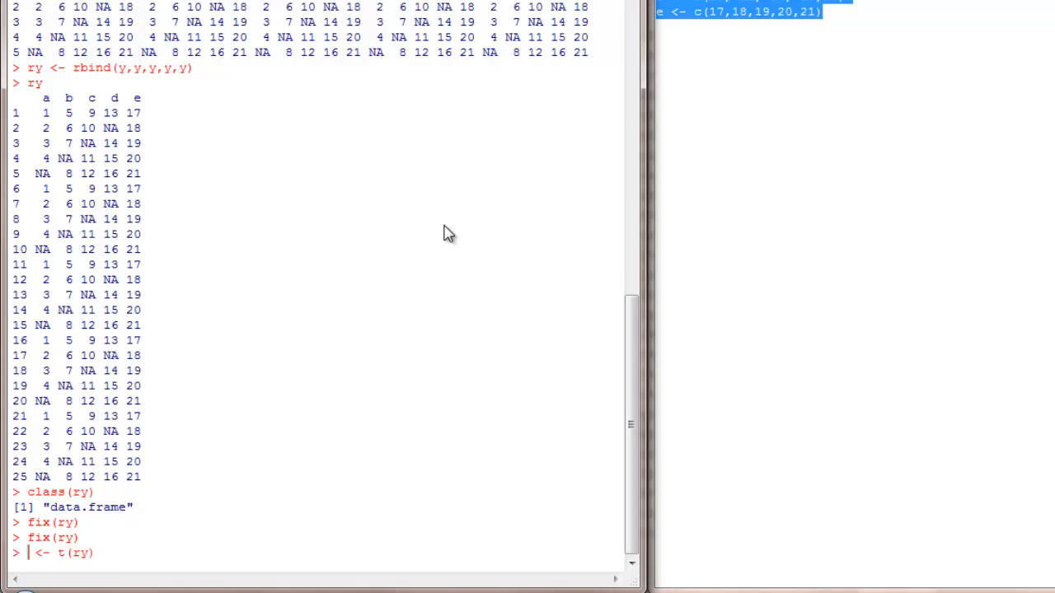
text(y)
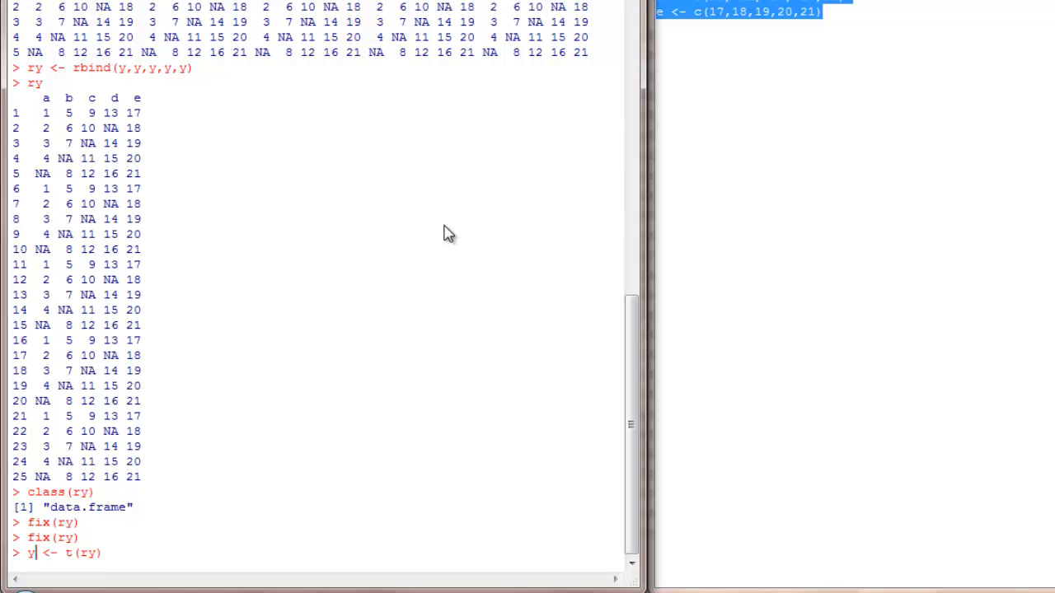
text(ryt)
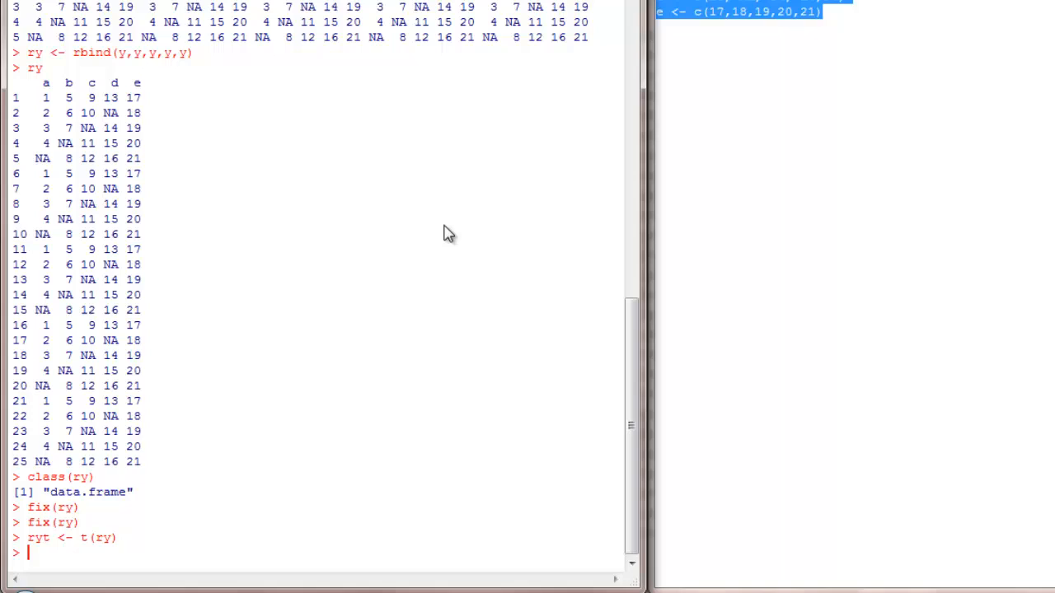
text(ryt)
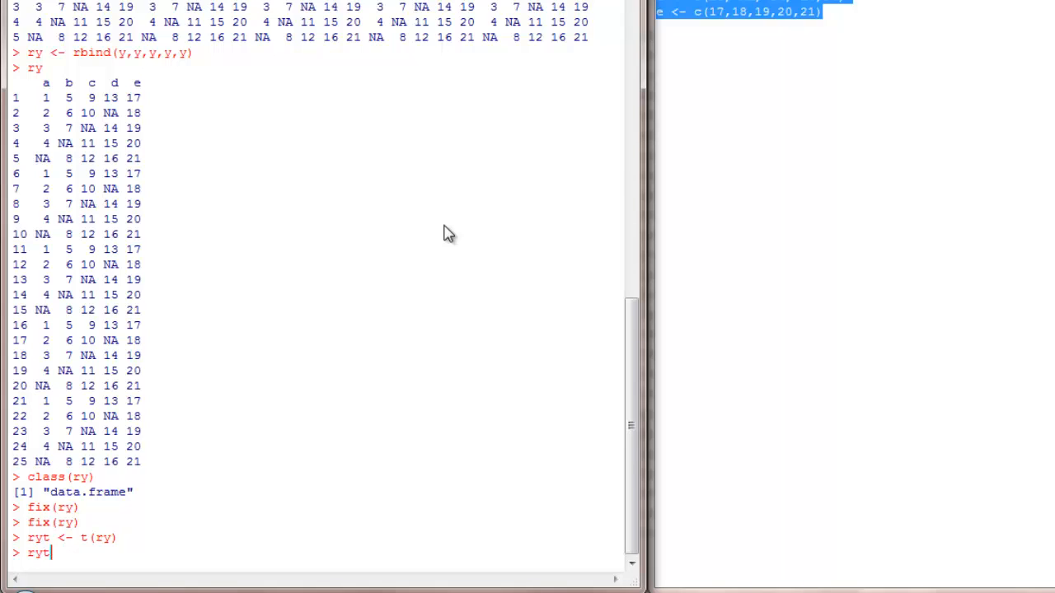
text(()
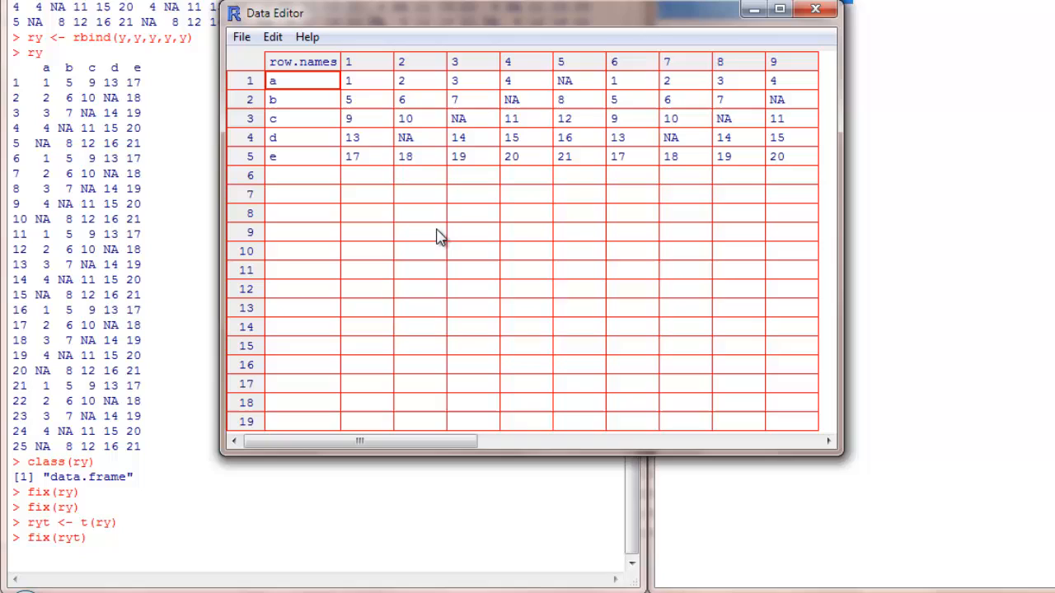
mouse_move(688, 71)
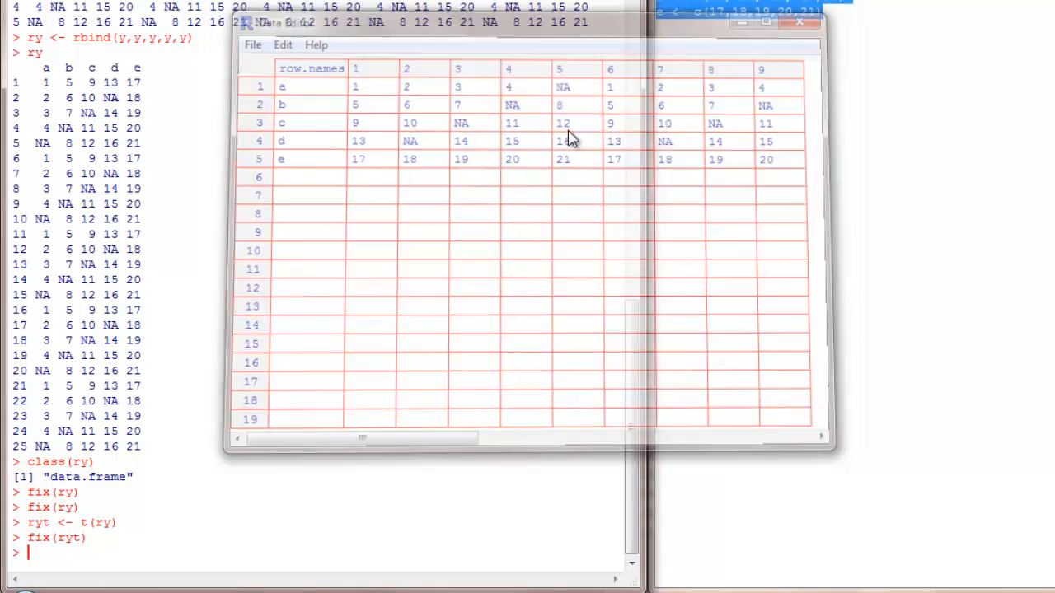
click(796, 28)
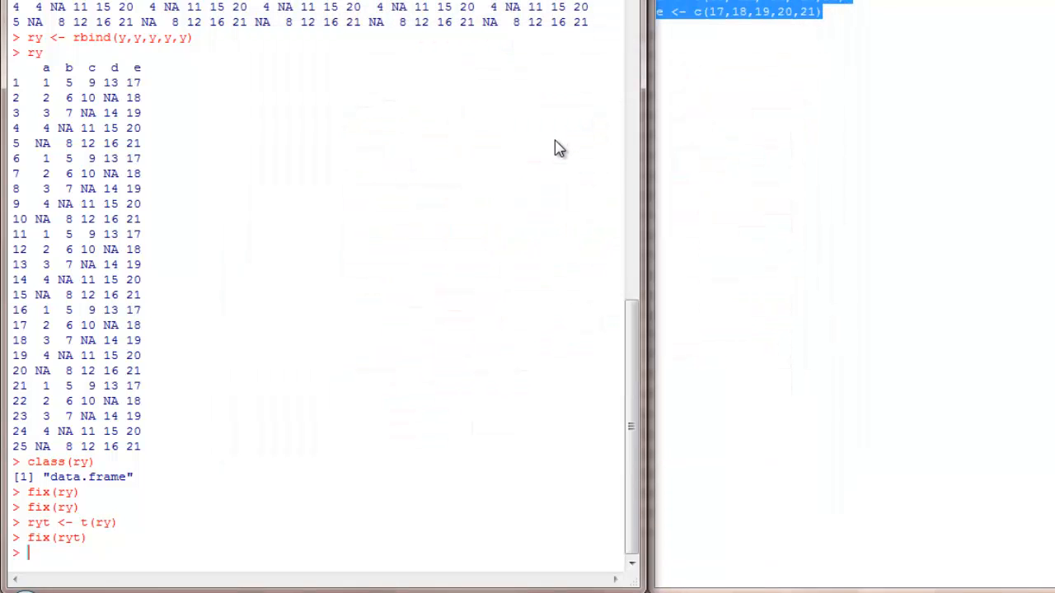
Check class(ryt), which shows a matrix, and view ryt with fix(ryt)
text(class(ryt)
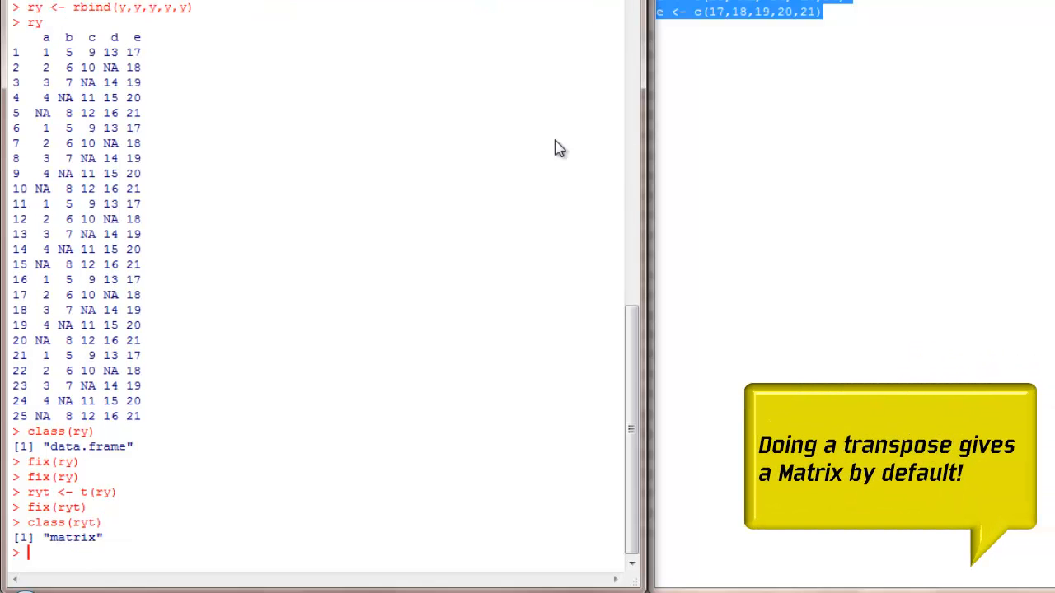
text(class(ryt))
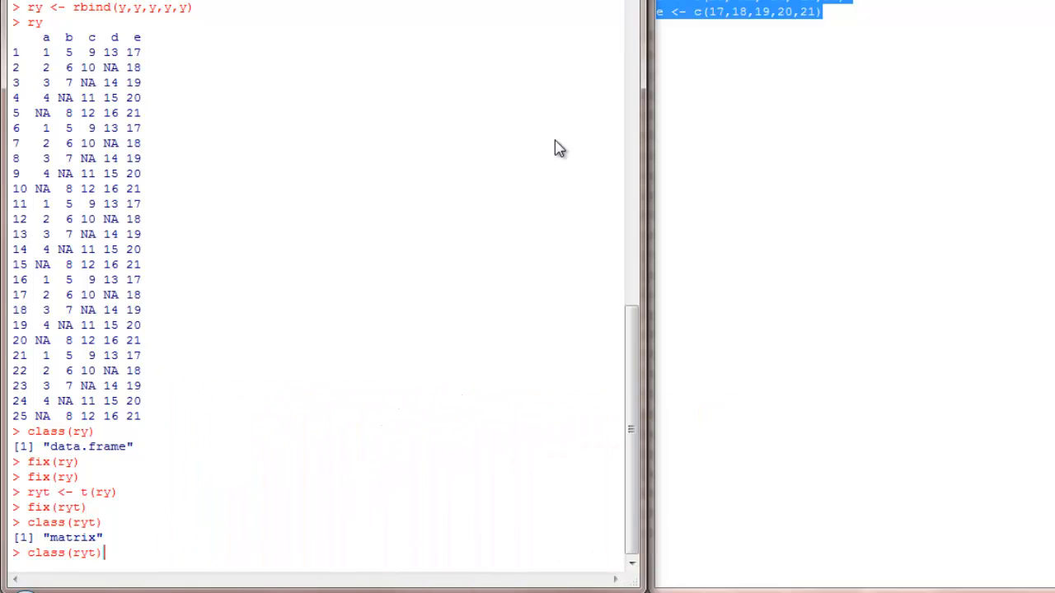
text(fix(ryt))
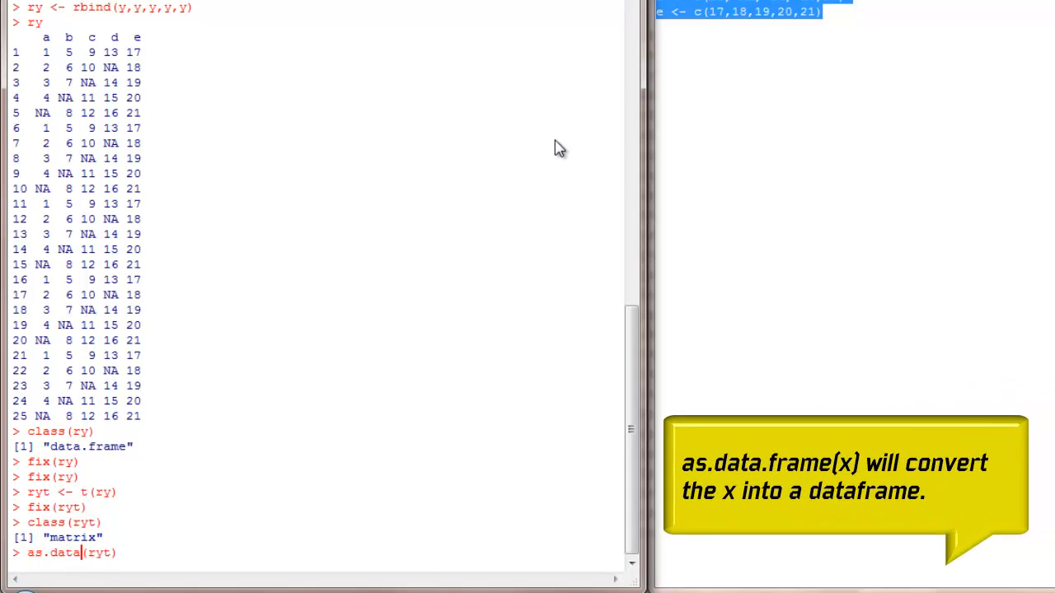
Convert ryt with as.data.frame(ryt) -> ryt and confirm class(ryt) is data.frame
text(frame)
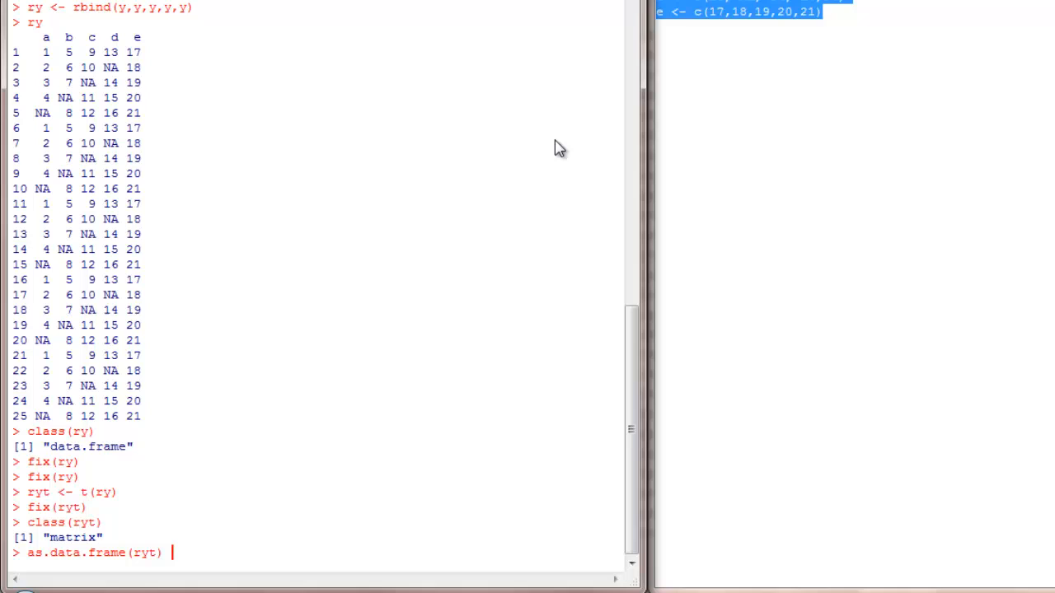
text(-> yr)
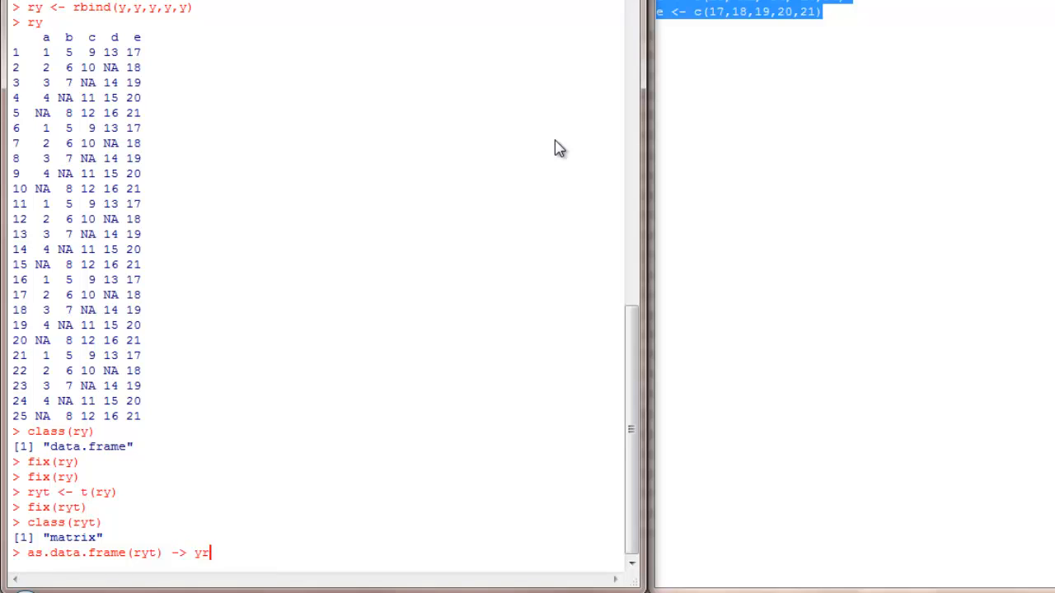
key(BackSpace)
text(ryt)
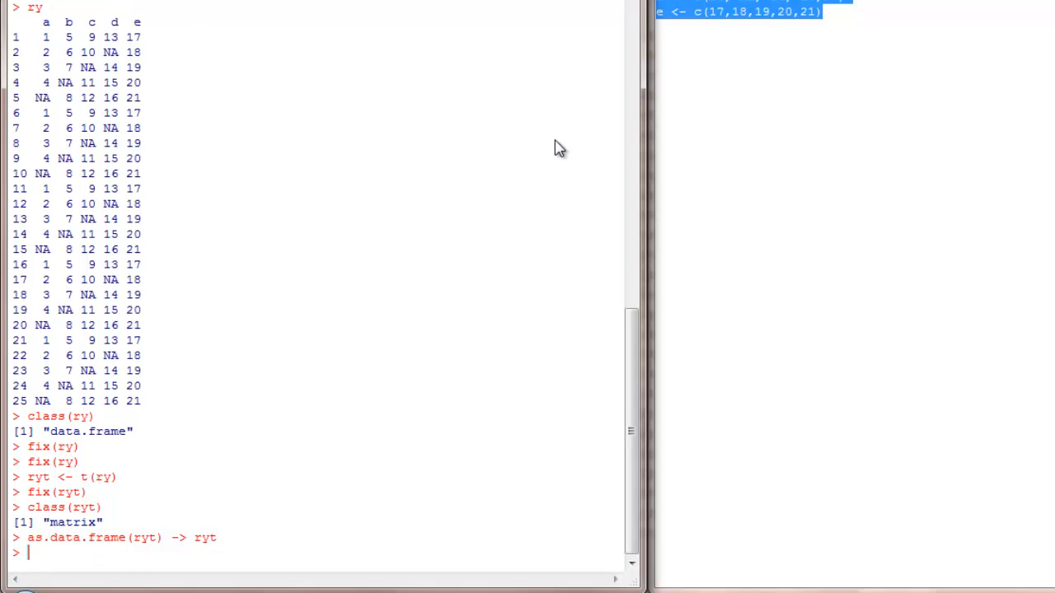
text(class(ryt))
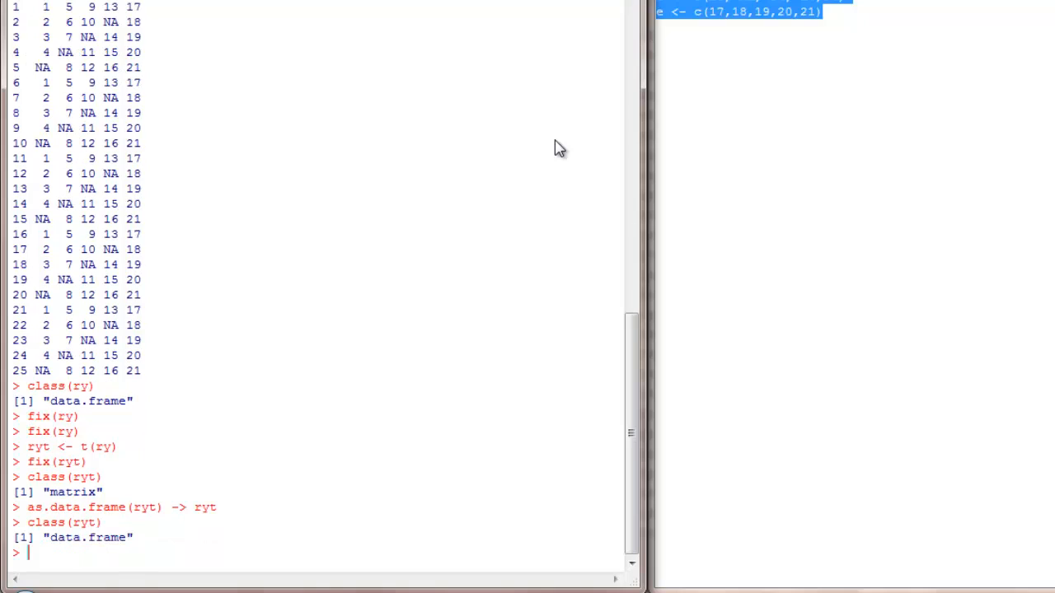
mouse_move(542, 200)
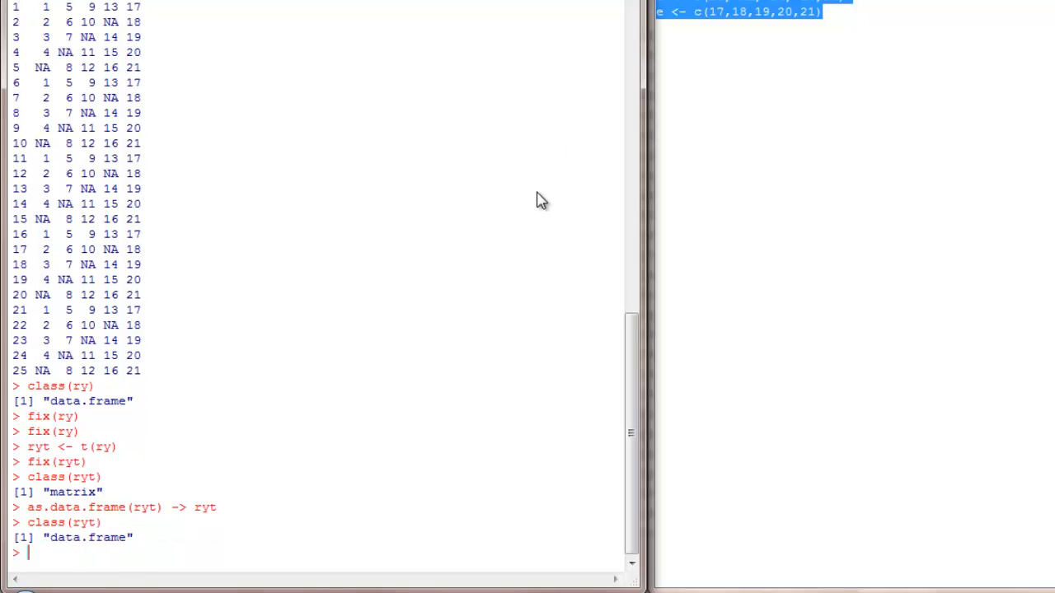
mouse_move(478, 282)
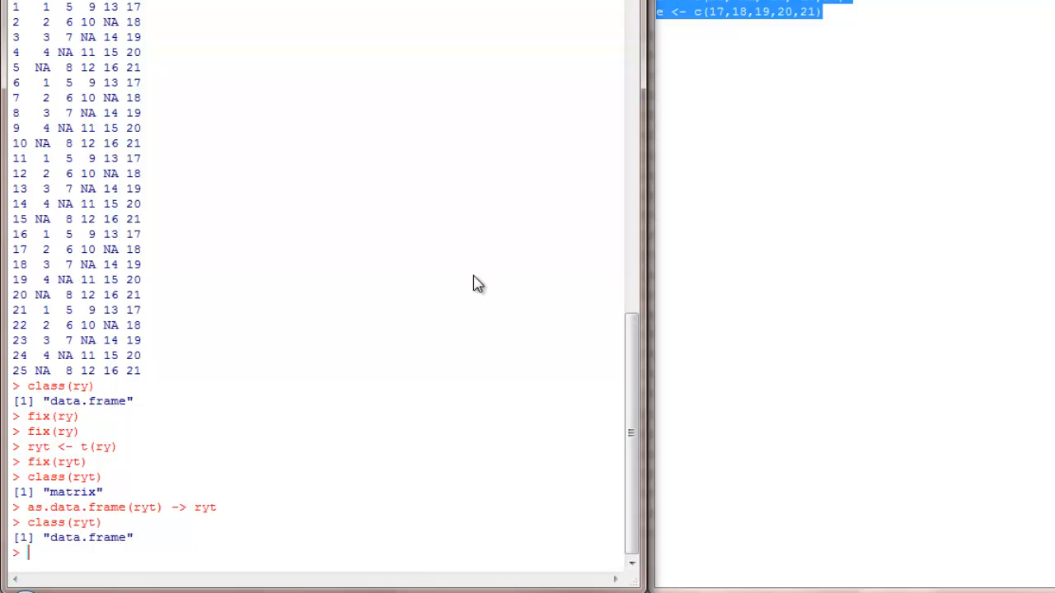
Print head(ryt), head(ry) and head(ry, 20)
text(head)
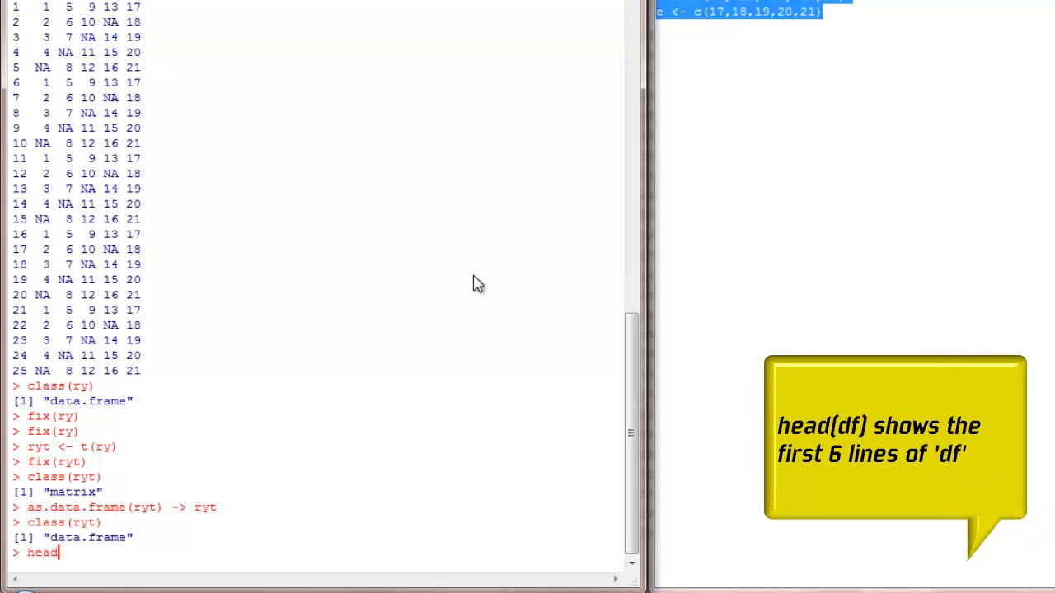
text(()
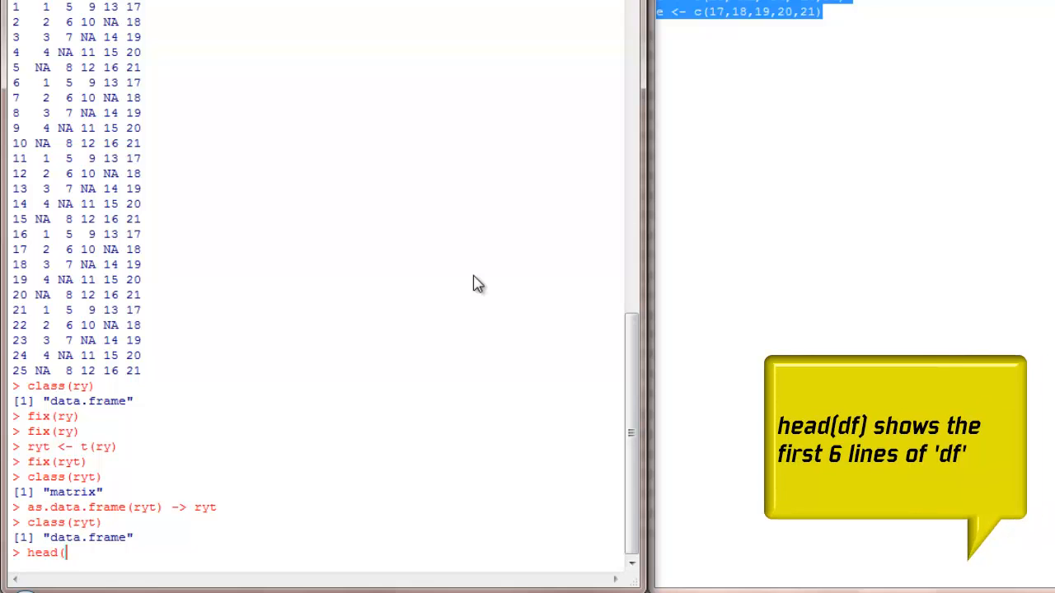
text(ryt)
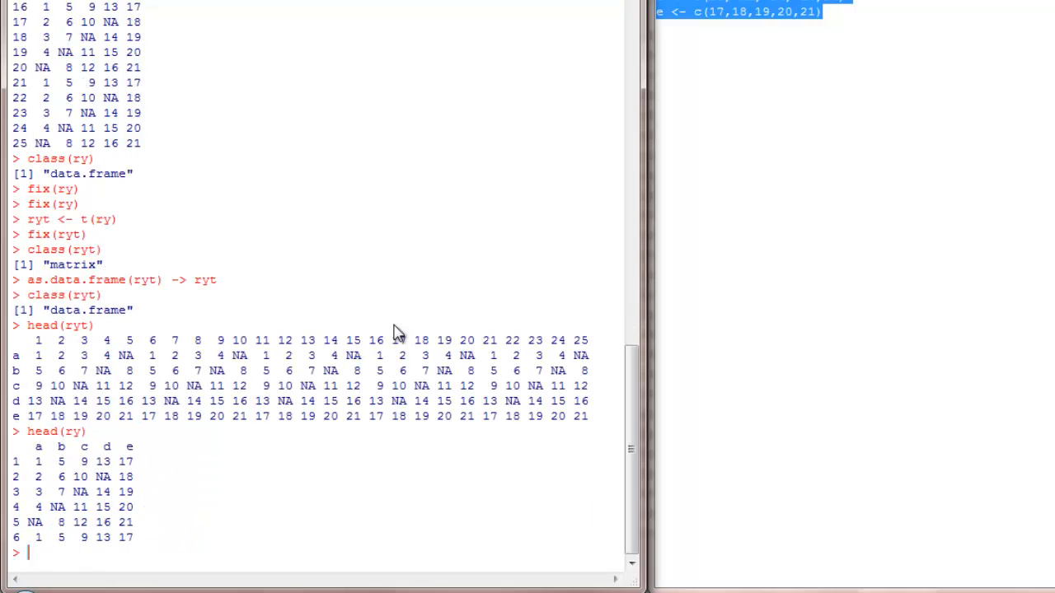
mouse_move(396, 373)
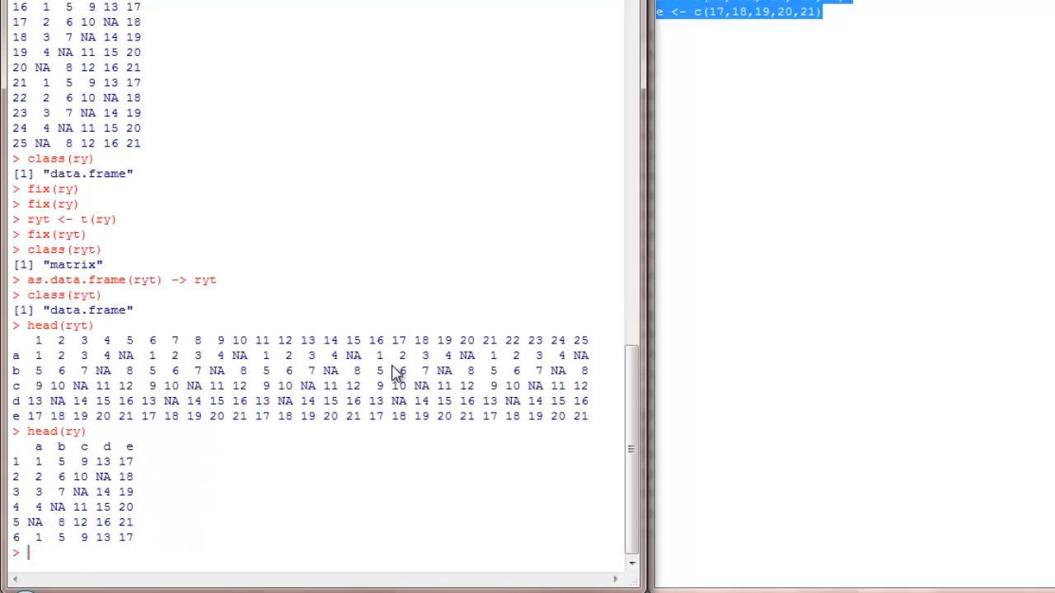
text(head(ry,)
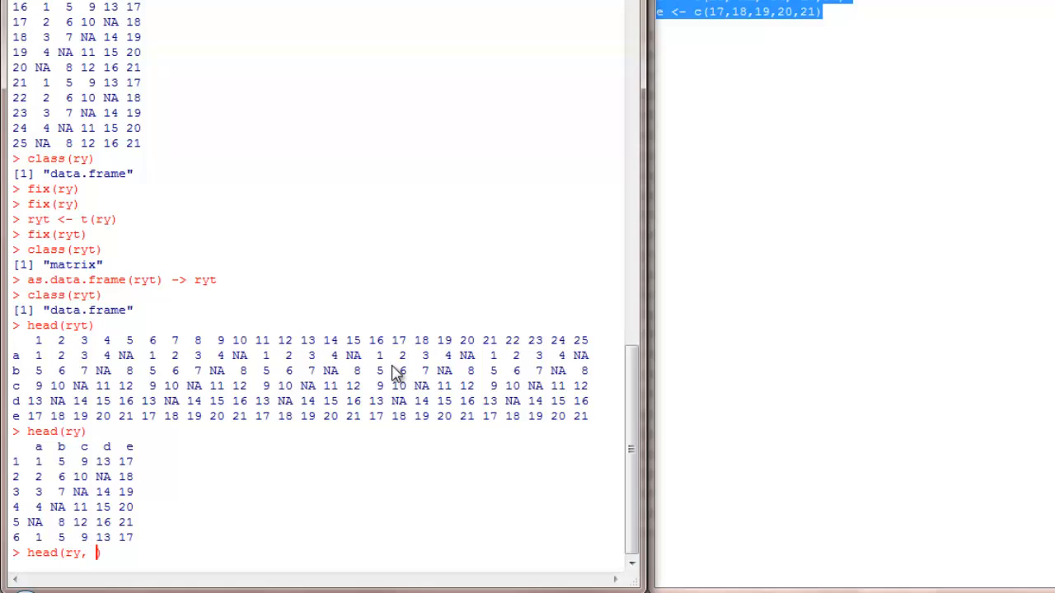
text(20)
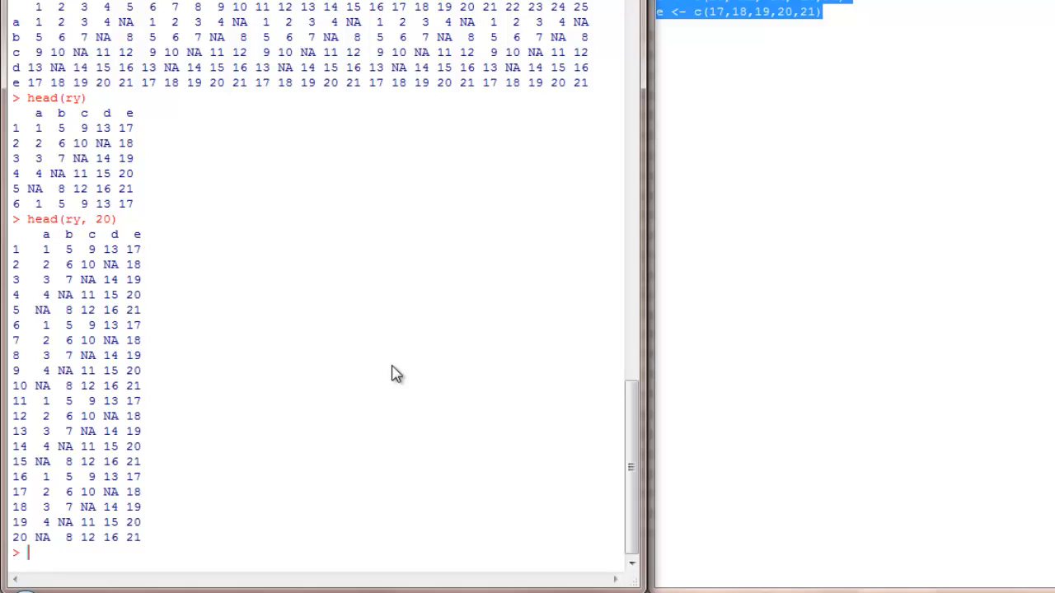
Print ry's last rows with tail(ry, 20) and then tail(ry)
text(tail()
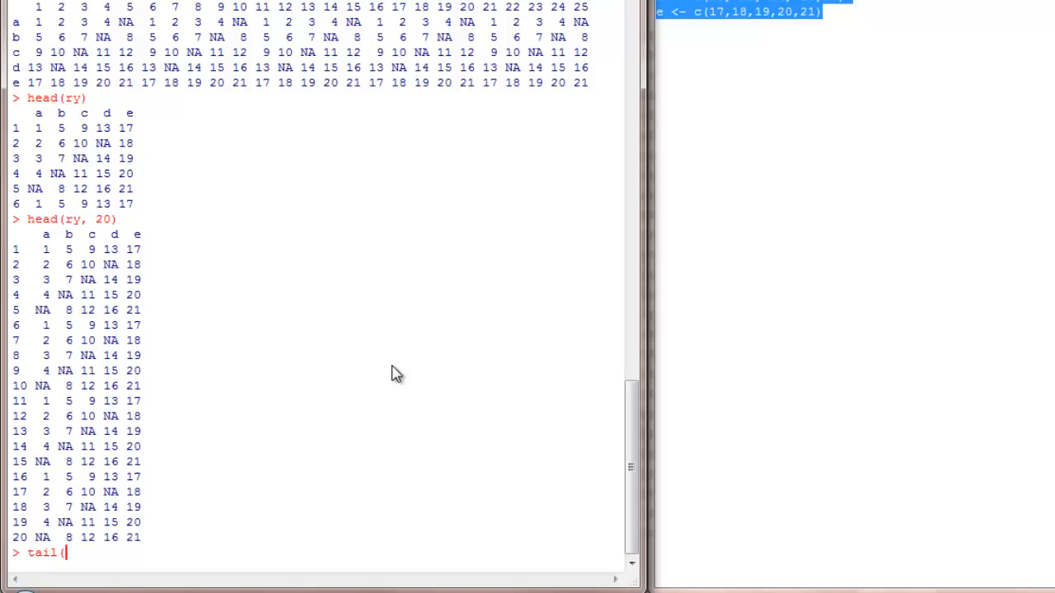
text(ry)
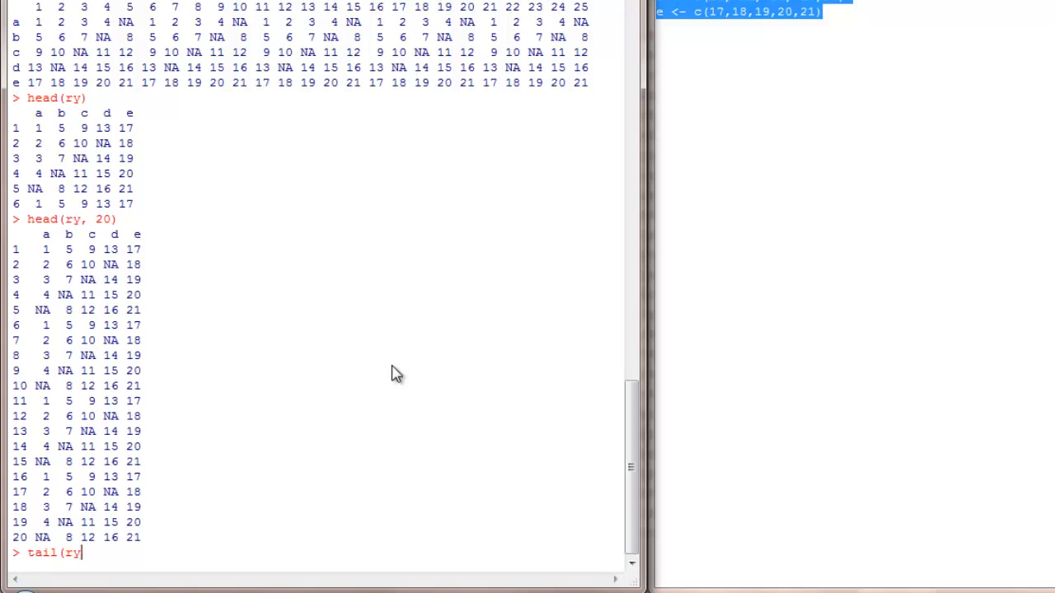
text(, 20)
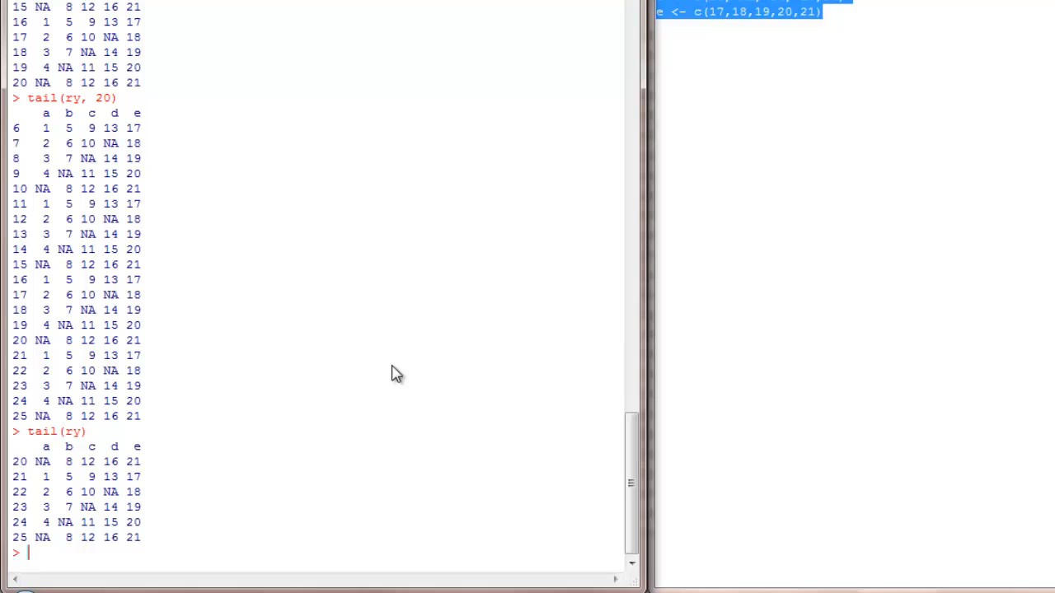
Run na.omit(ry) to keep only the complete rows 1, 6, 11, 16 and 21
text(na)
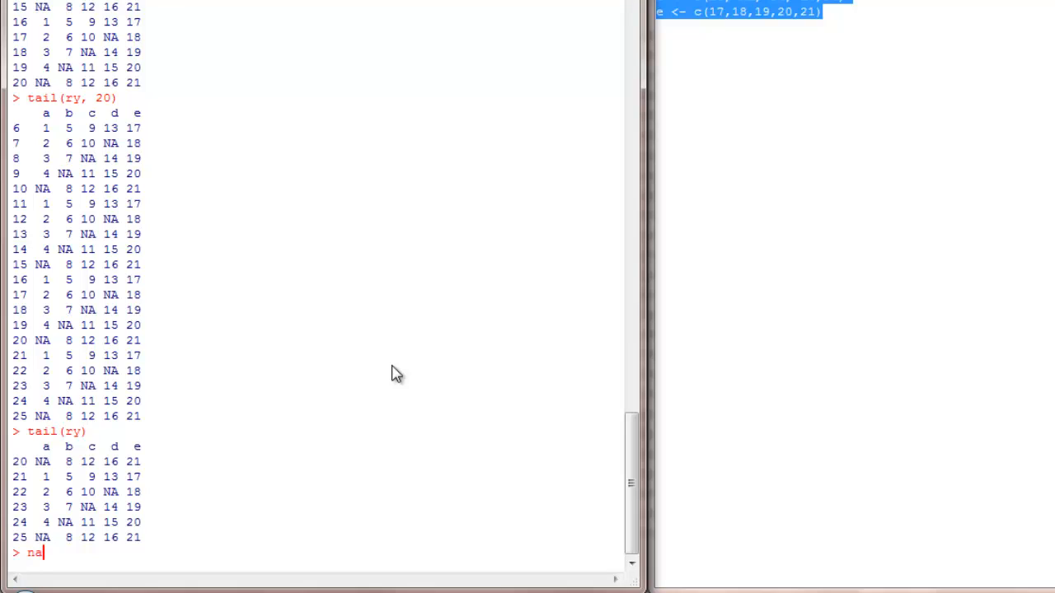
text(.omit)
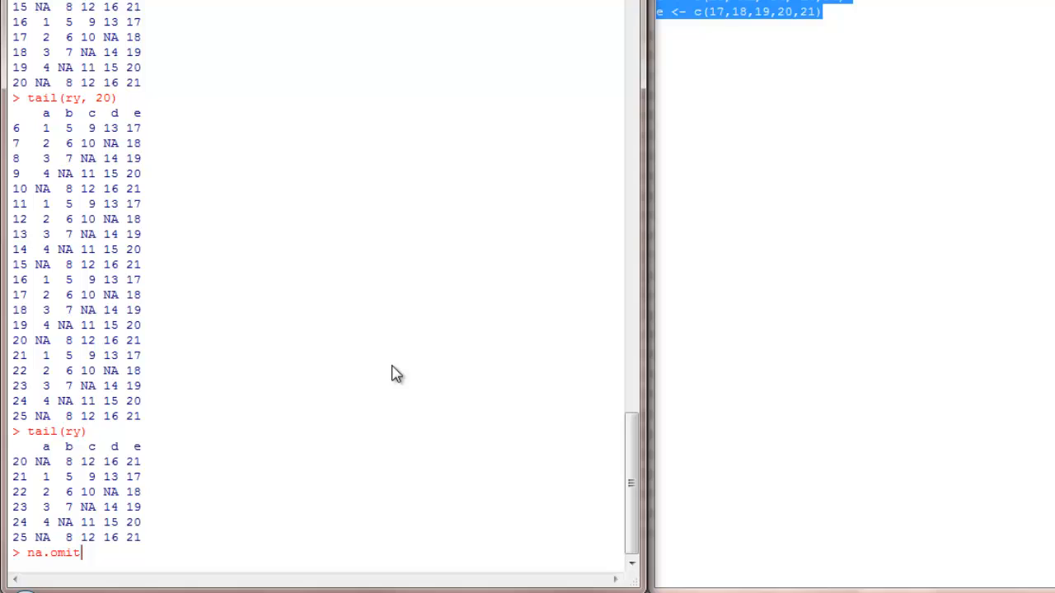
text((ry))
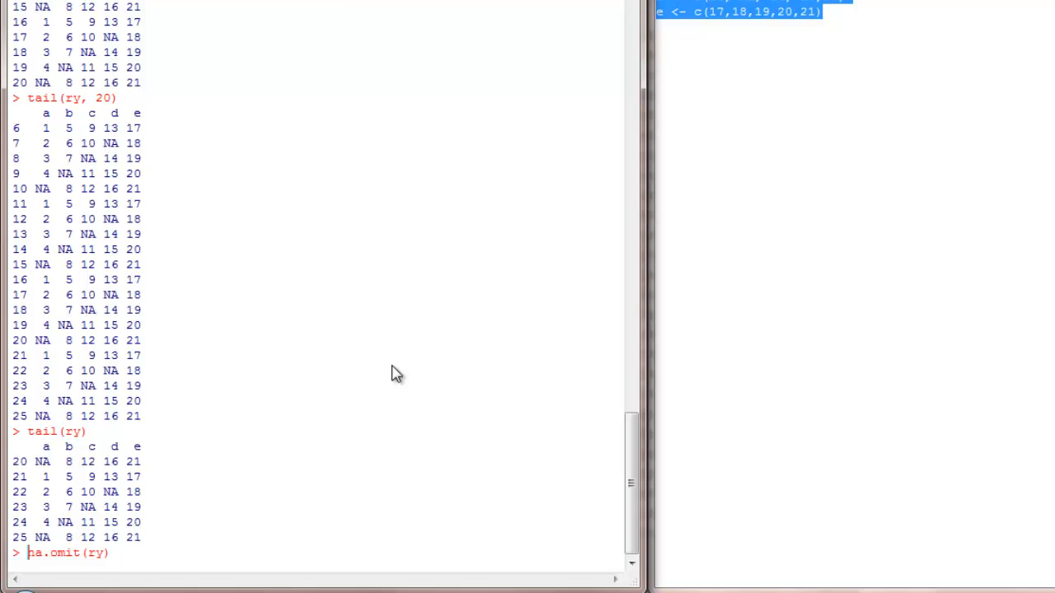
key(Return)
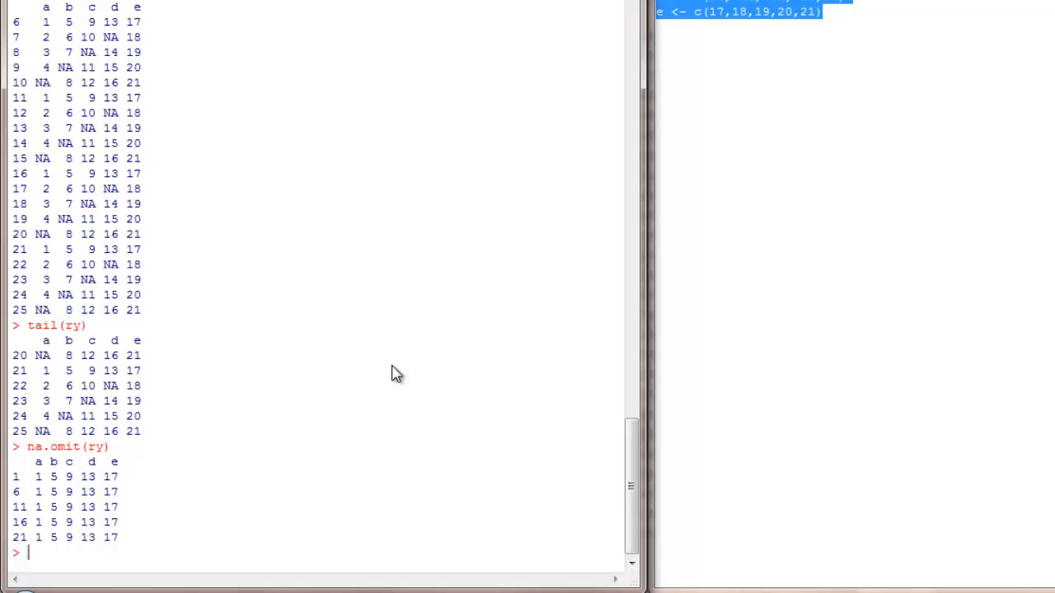
text(ry[)
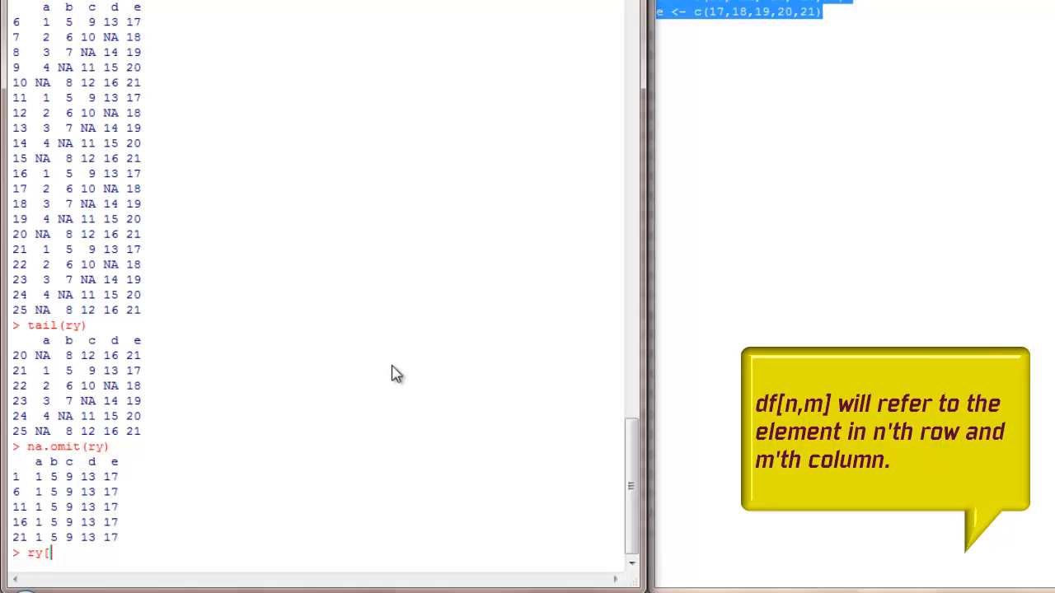
Index ry with ry[1,], ry[,1], ry[,c(2,3)] and ry[c(2:20),]
text(1,])
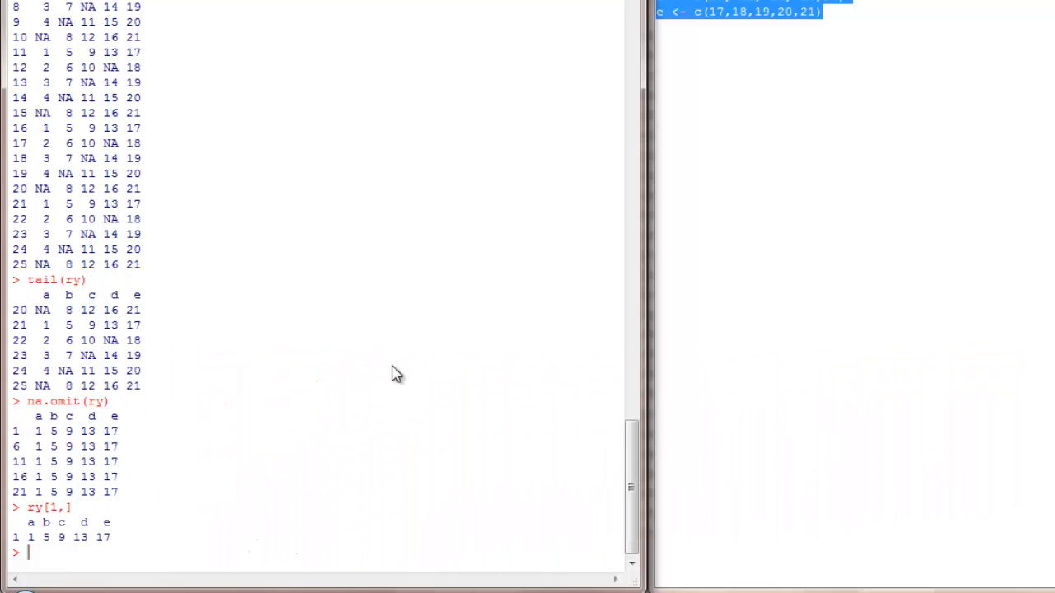
text(ry[1,])
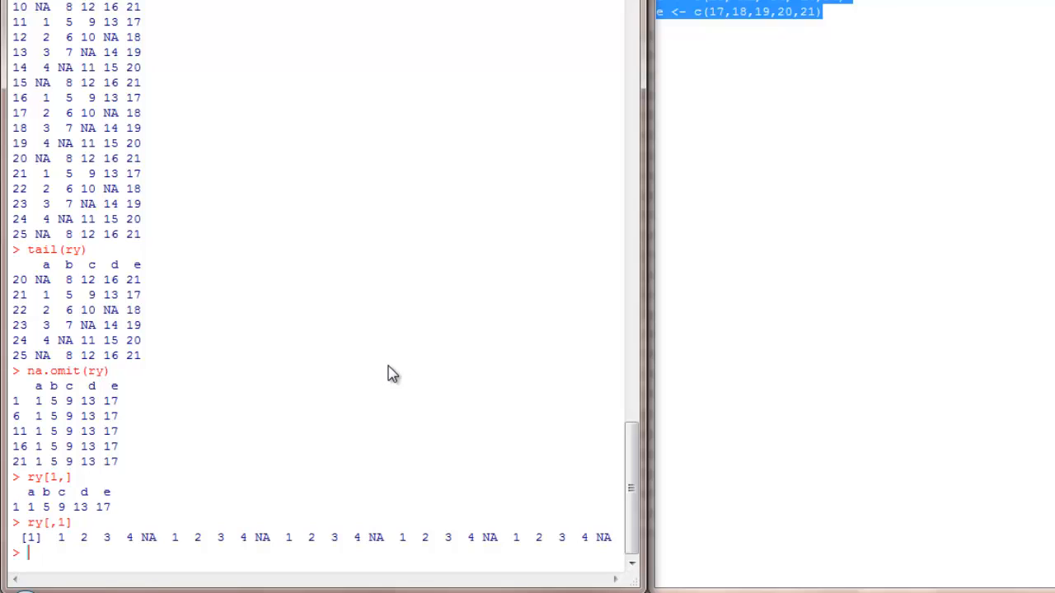
text(ry[,c(2,3)
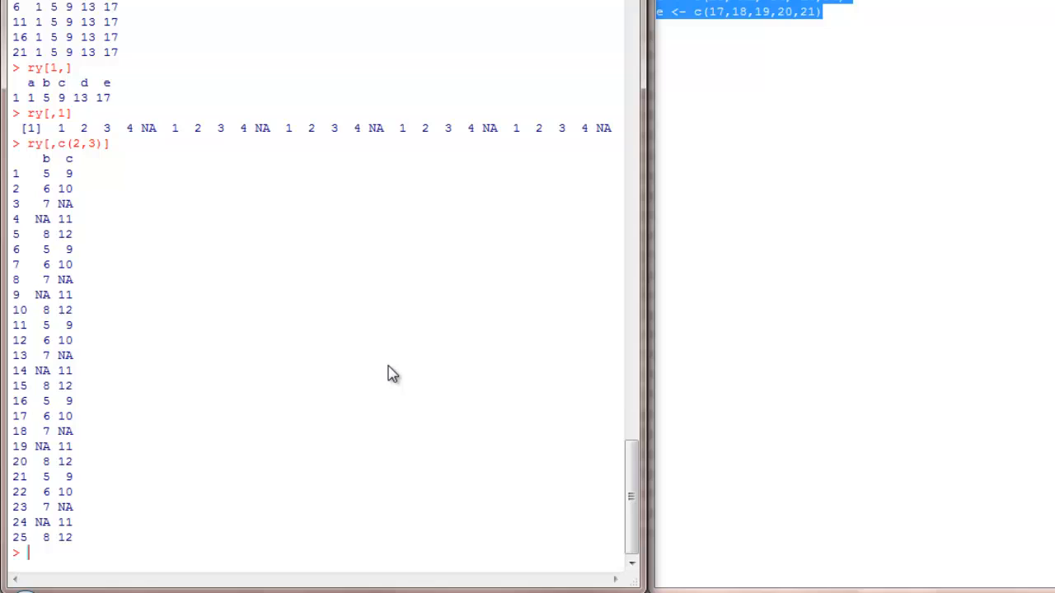
text(ry[,c(2,3)])
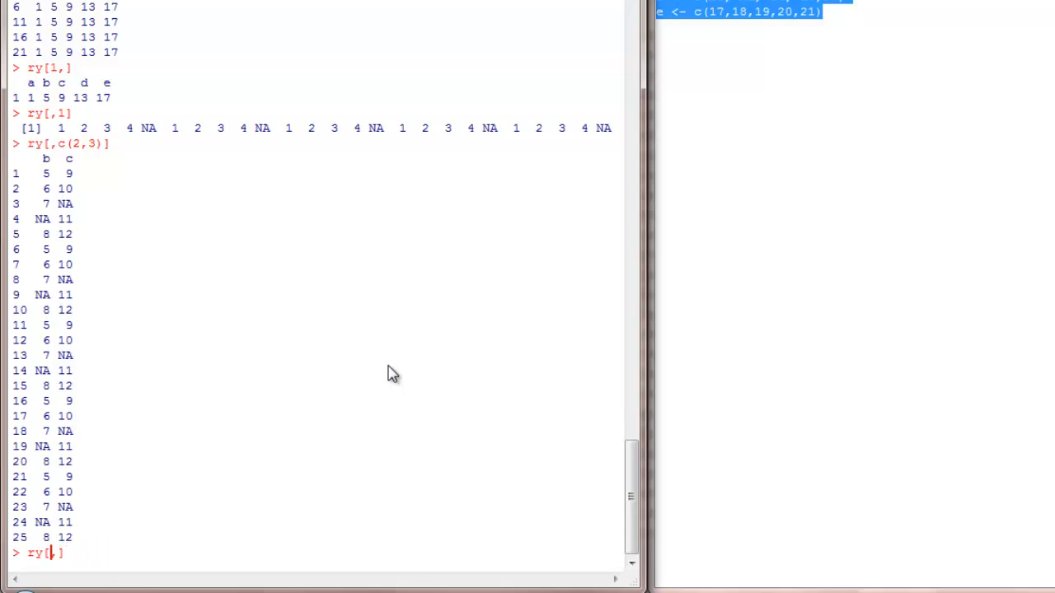
text(c(2)
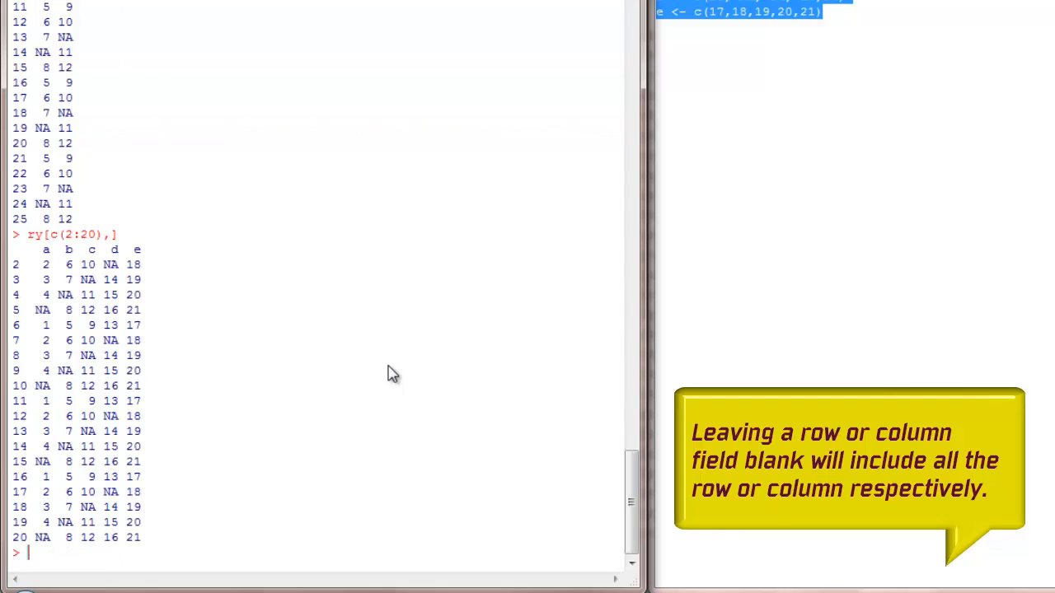
Print ry$a and ry$b, then column b again with ry[,"b"]
text(ry)
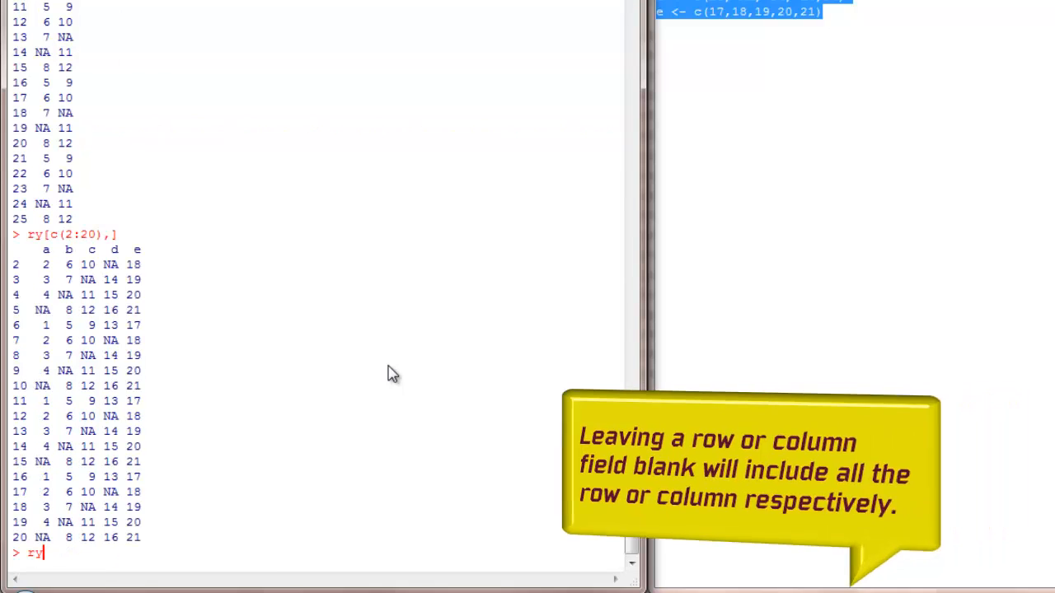
text($a)
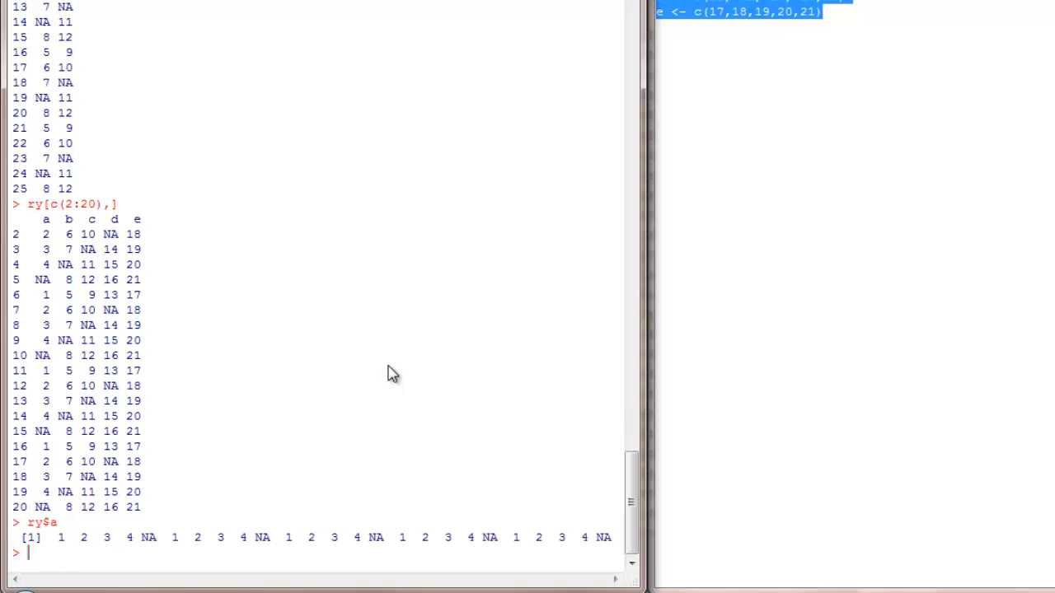
text(ry$a)
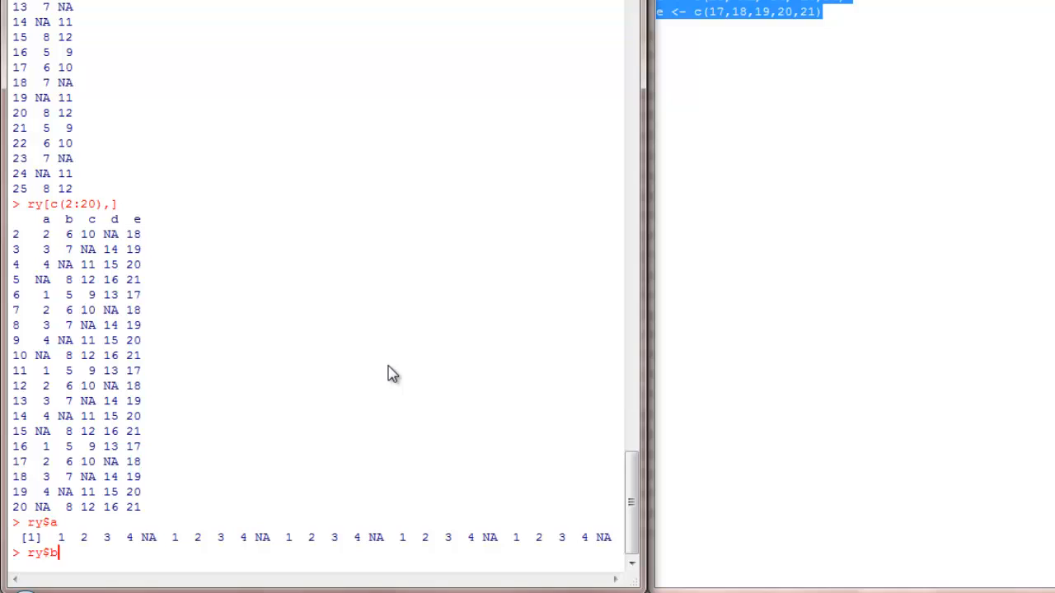
key(Return)
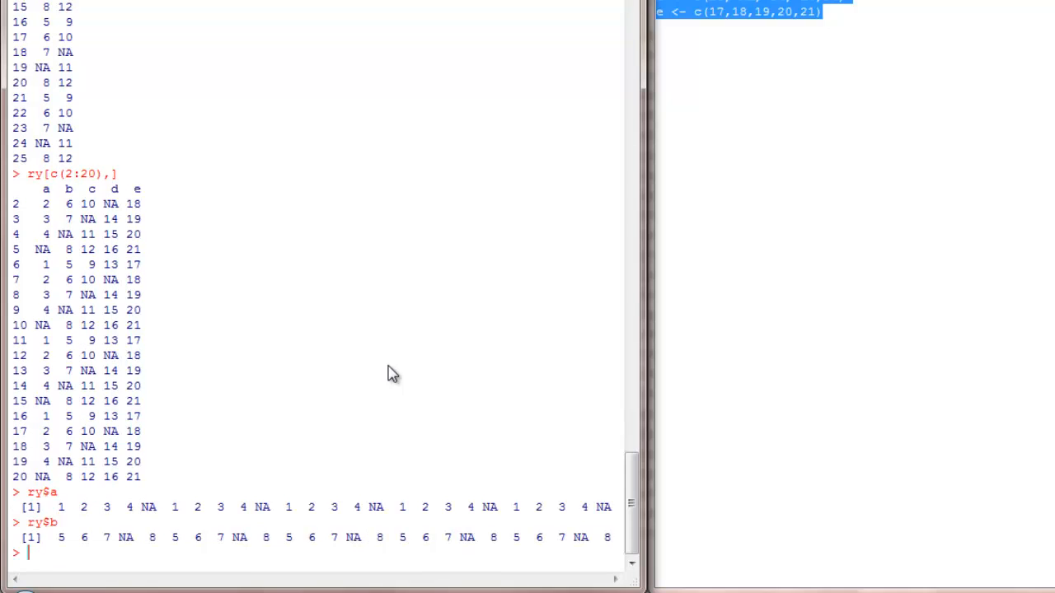
text(ry$b)
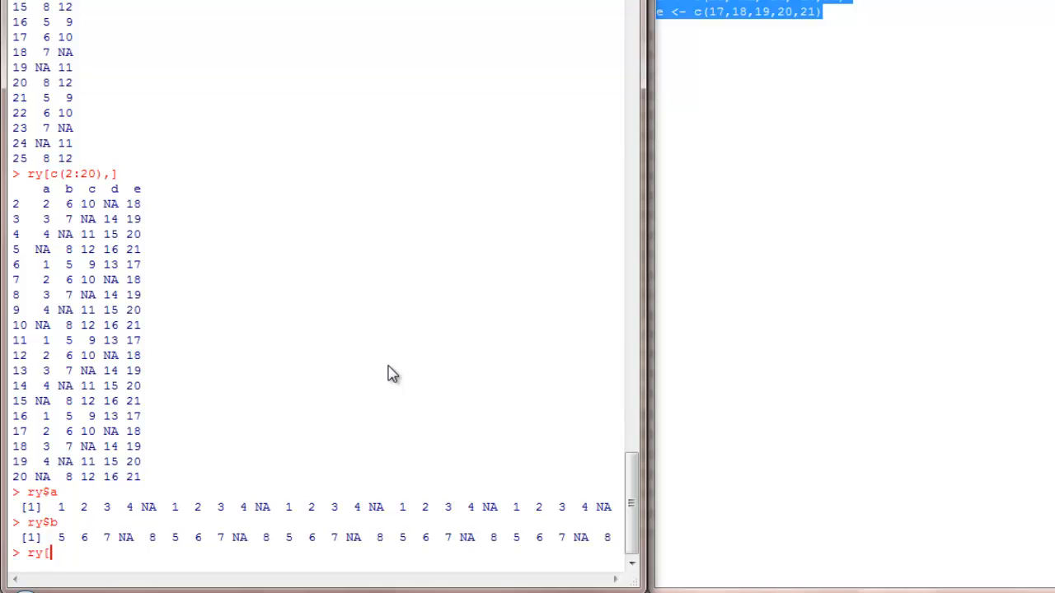
text(,"b"])
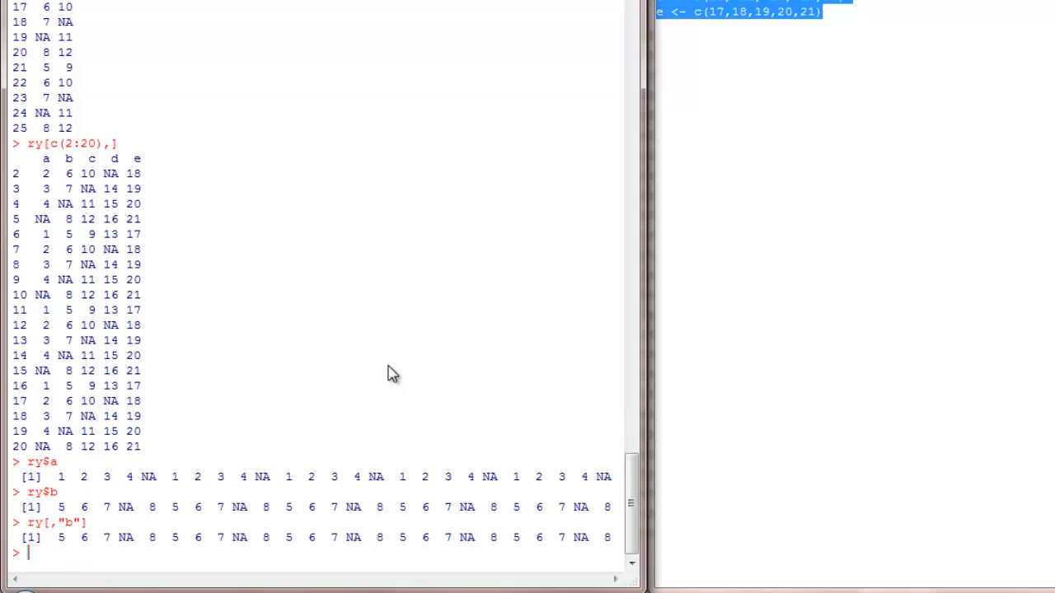
Show columns a and b for all 25 rows with ry[,c("a","b")]
text(ry[,c"b"])
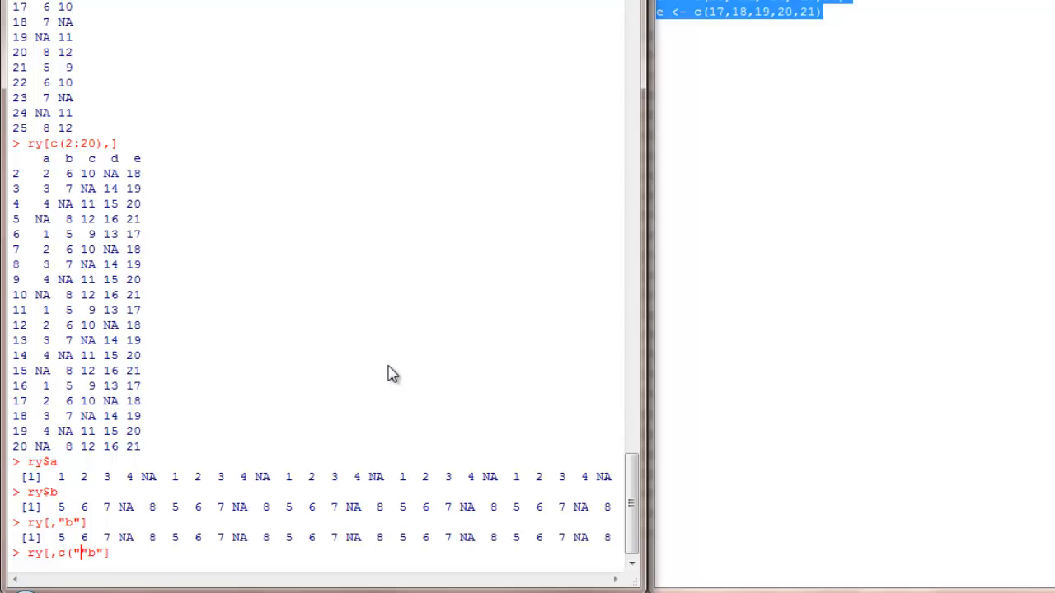
text(a,)
text(ry[)
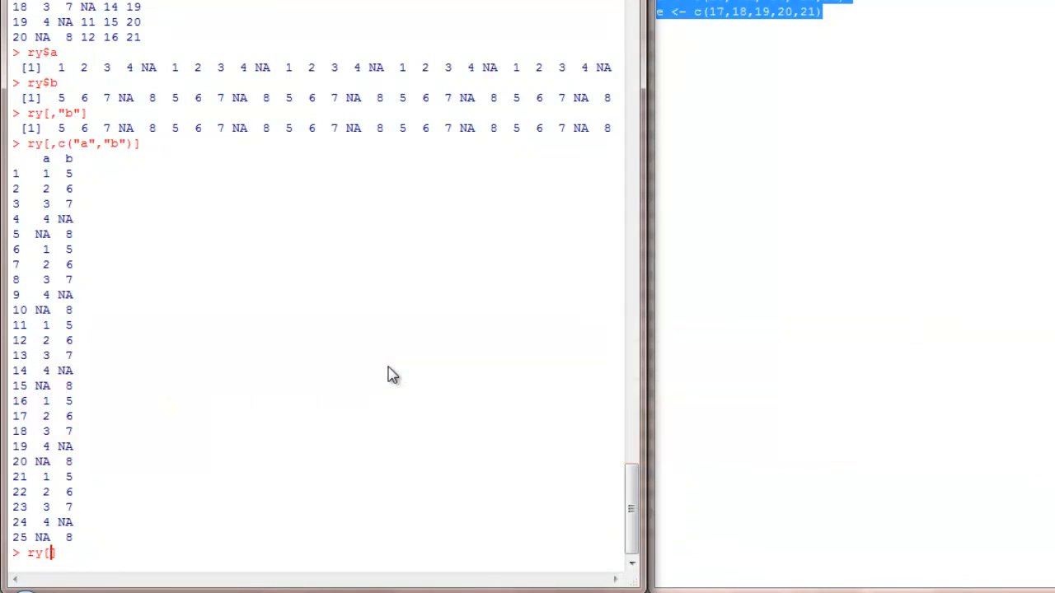
Try ry[!is.na(ry$a)], which errors, then run ry[!is.na(ry$a),] with the comma
text(!i)
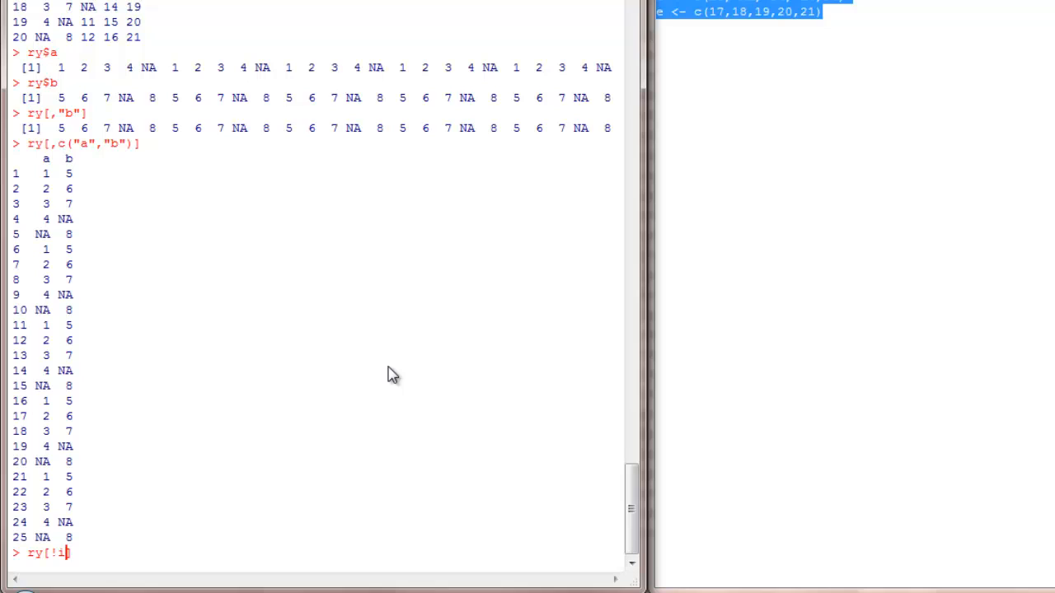
text(s.)
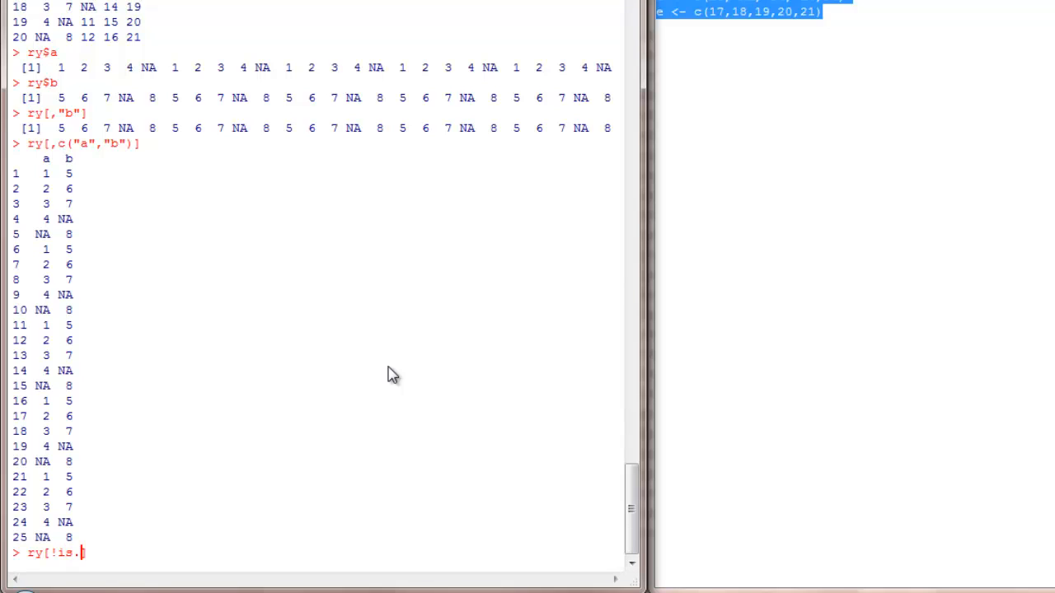
text(na()
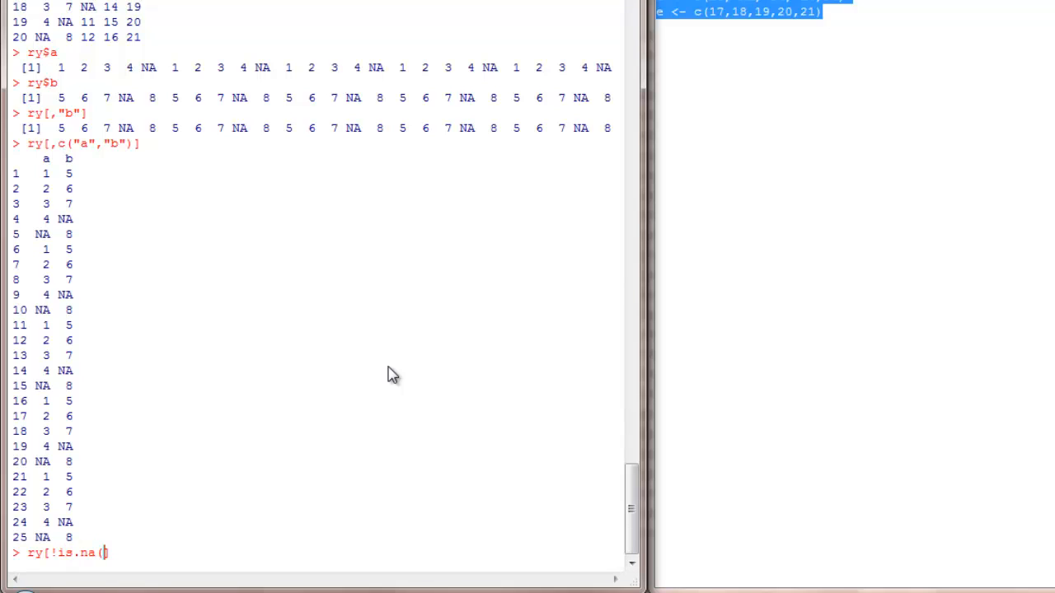
text(y)
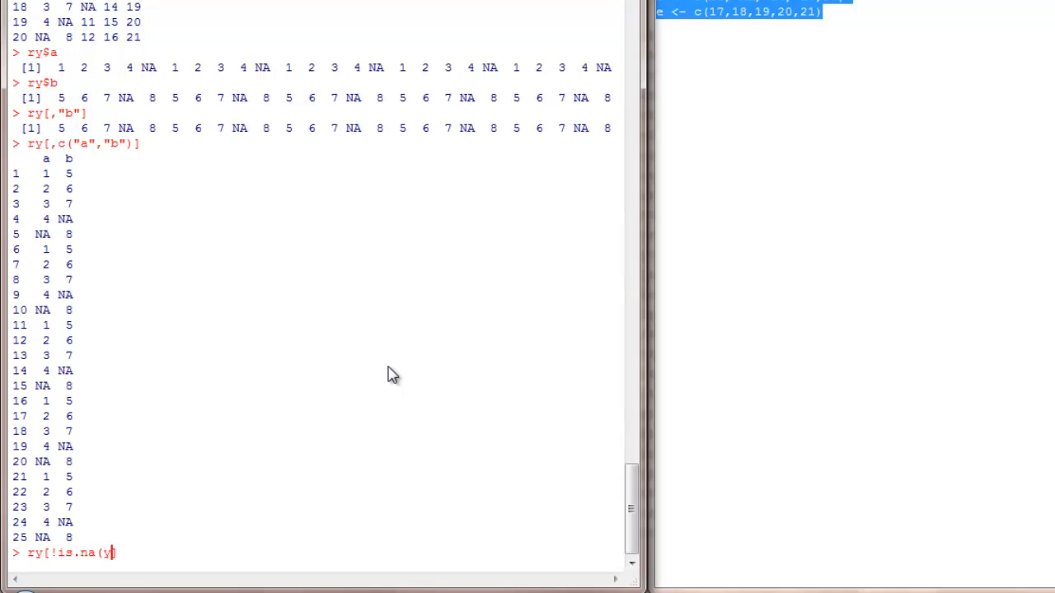
text(y)
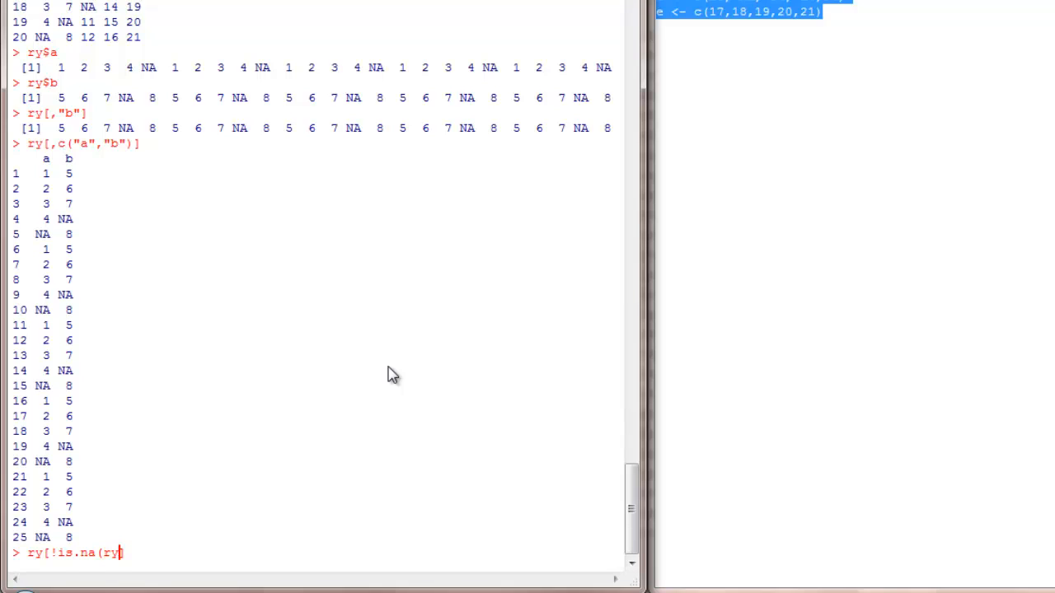
text($a)])
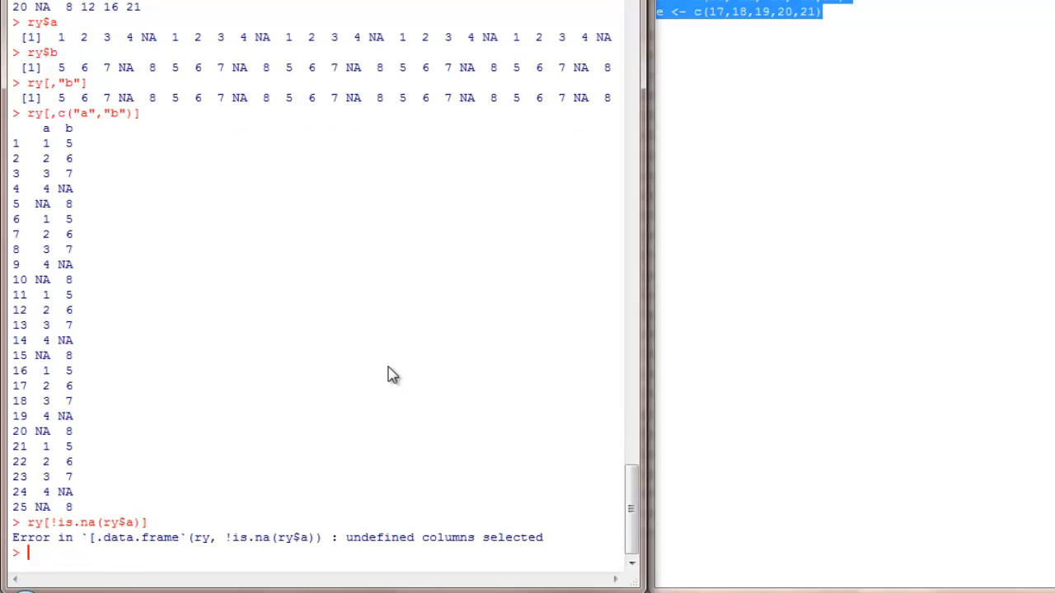
text(ry[!is.na(ry$a)])
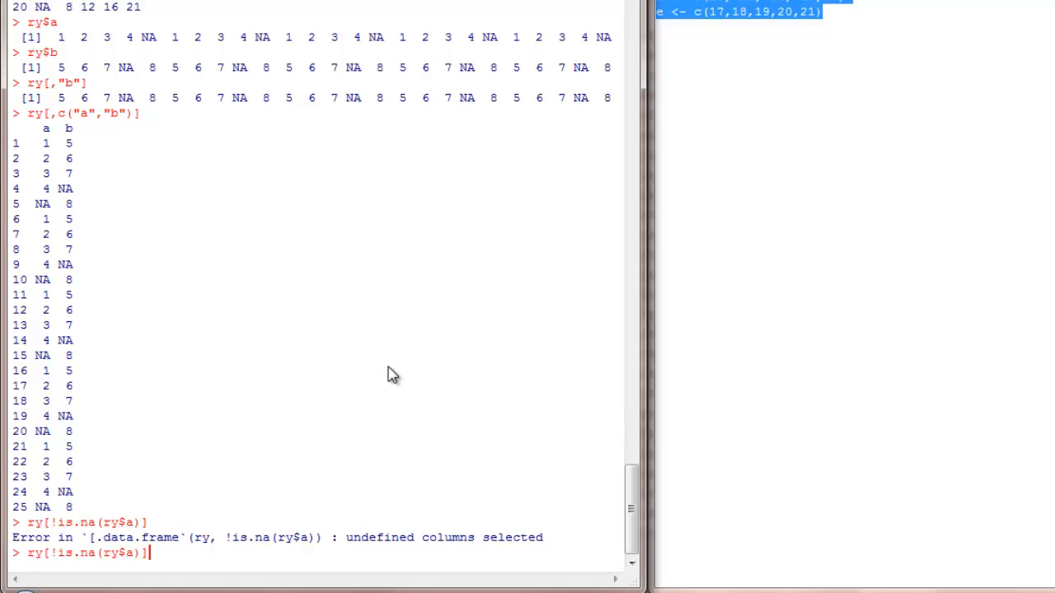
text(,)
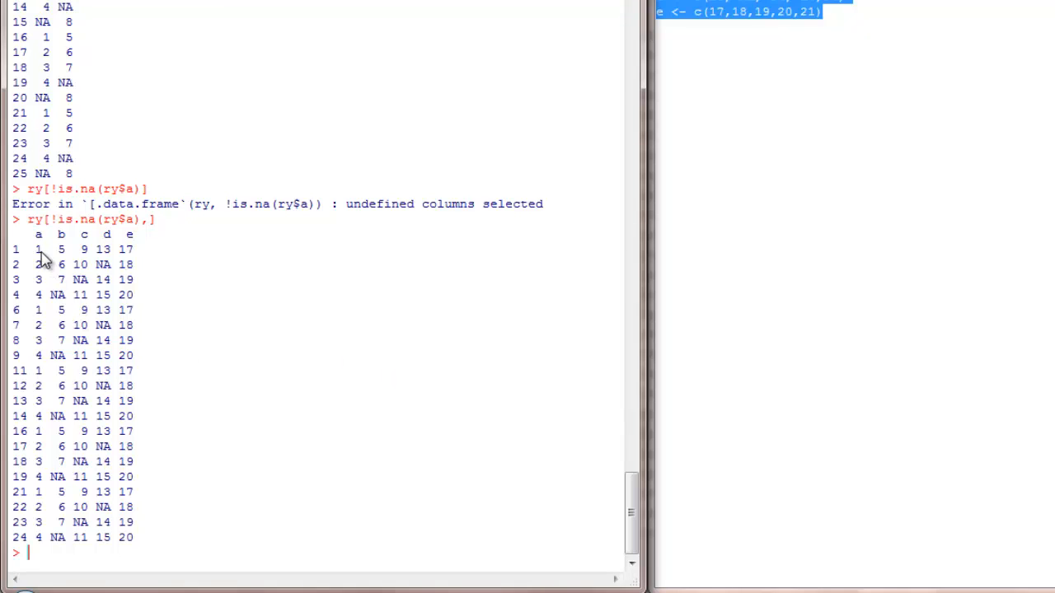
mouse_move(64, 235)
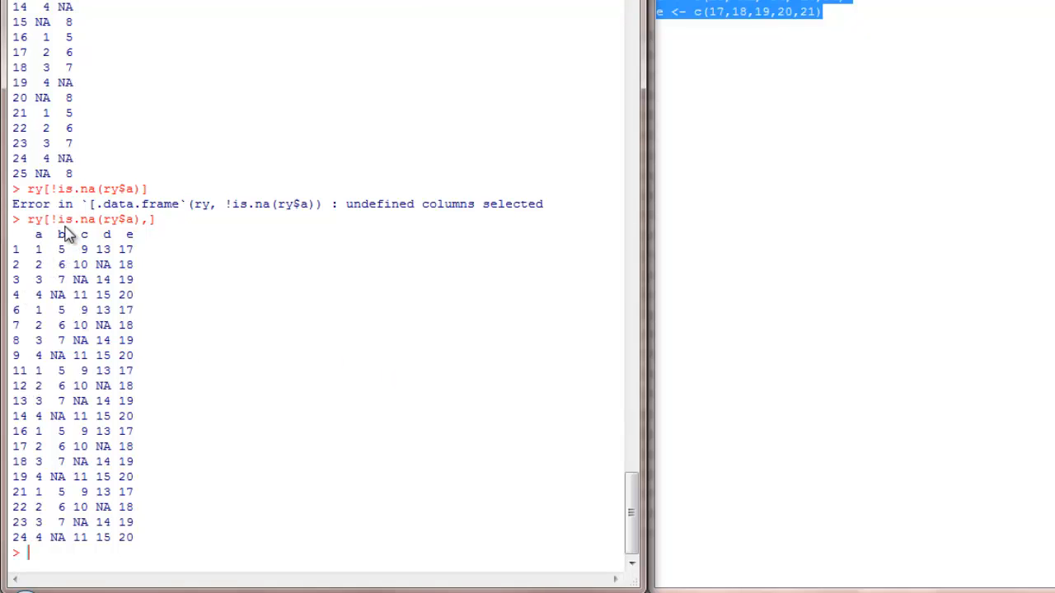
mouse_move(74, 235)
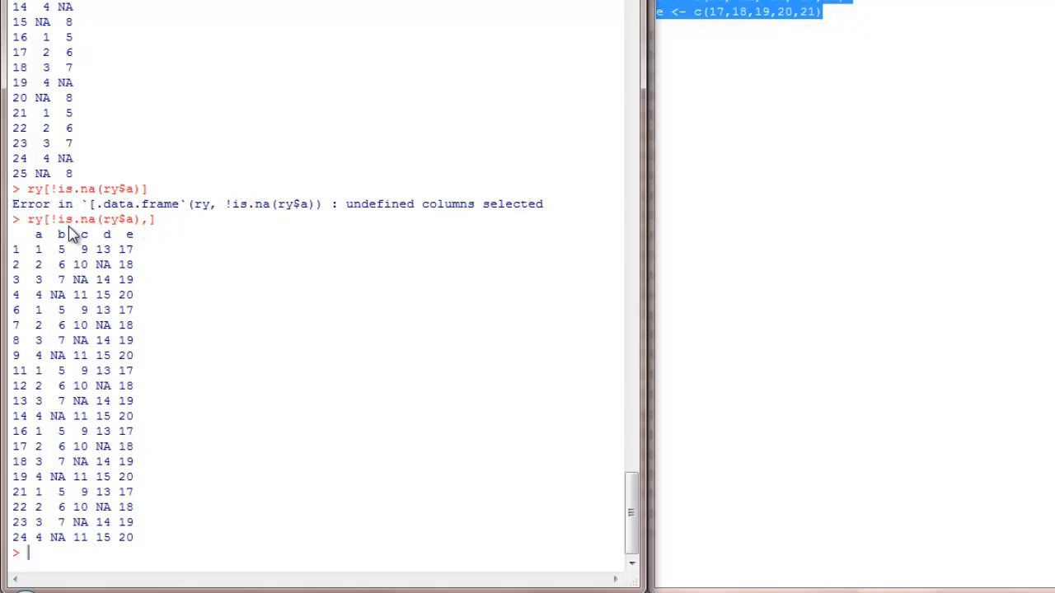
drag(59, 220, 136, 220)
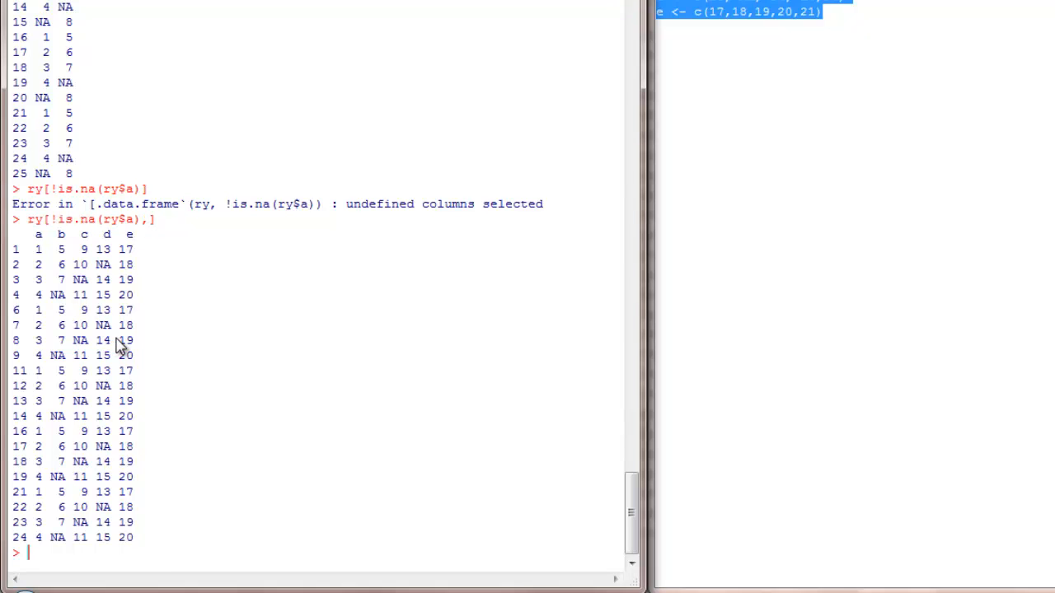
Print the logical vectors from is.na(ry$a) and !is.na(ry$a)
text(is.na(ry$a))
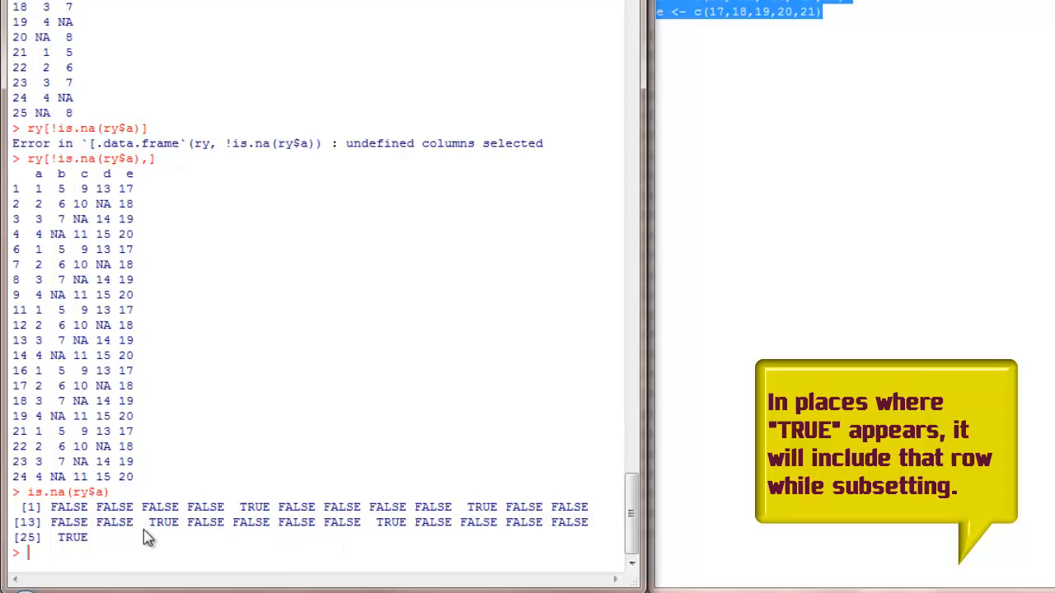
text(is.na(ry$a))
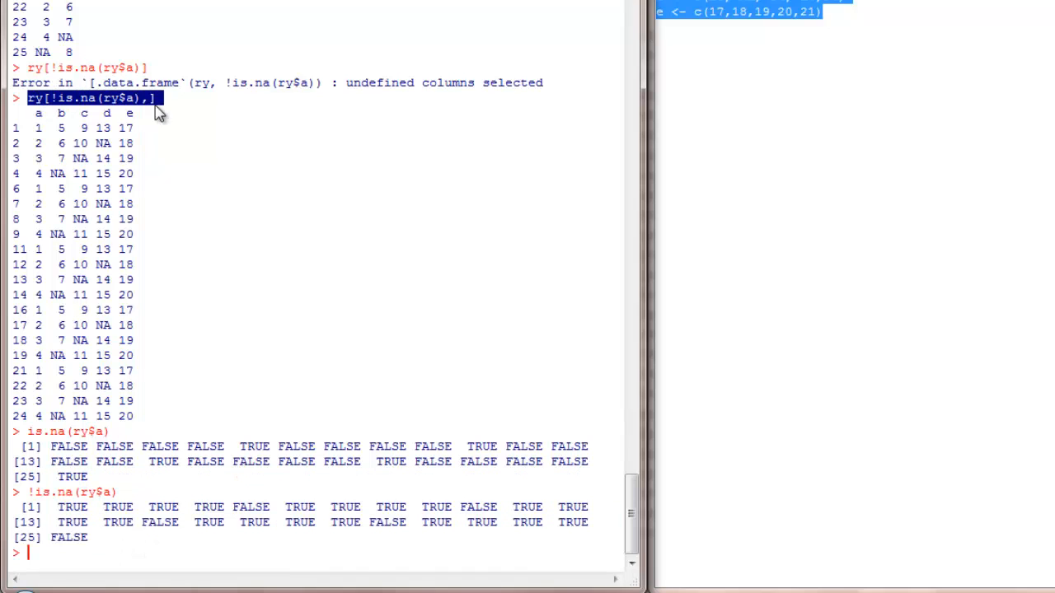
mouse_move(56, 158)
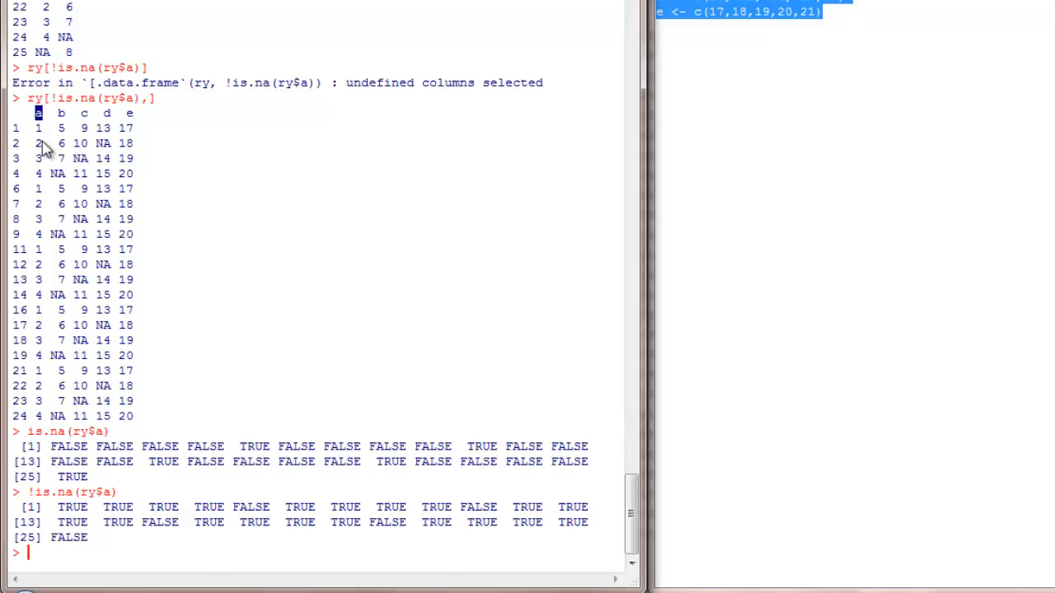
drag(39, 112, 156, 416)
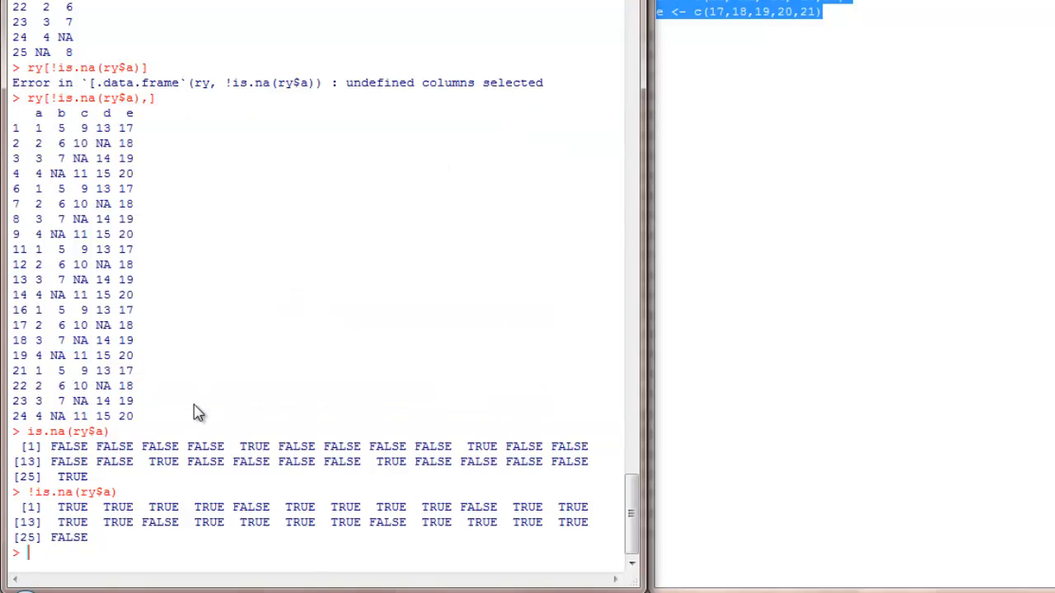
Enter !is.na(ry$a), then place ry[!is.na(ry$a),] at the prompt without running it
text(!is.na(ry$a))
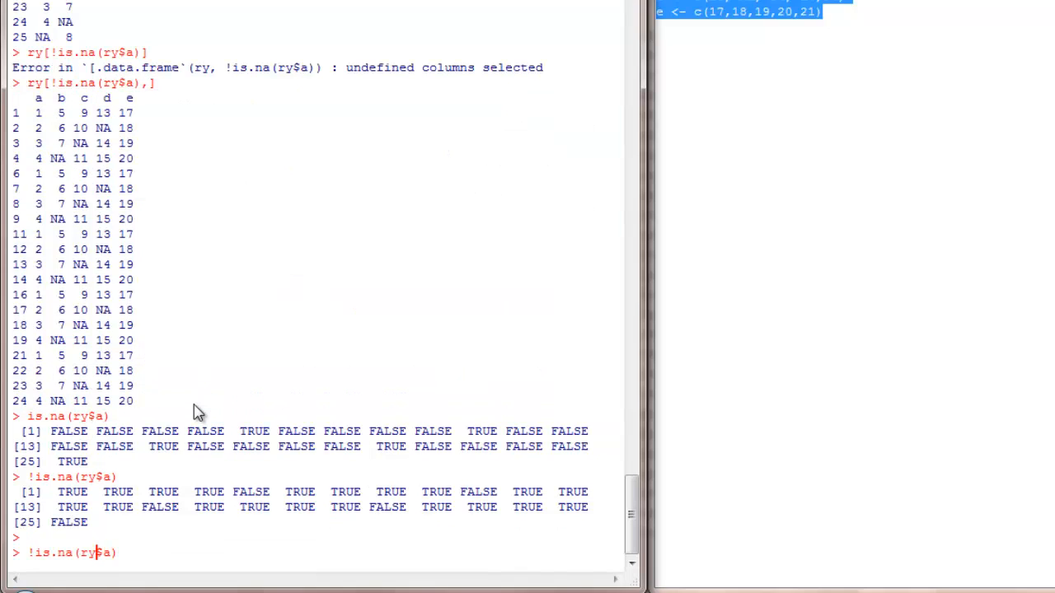
text(ry[!is.na(ry$a),])
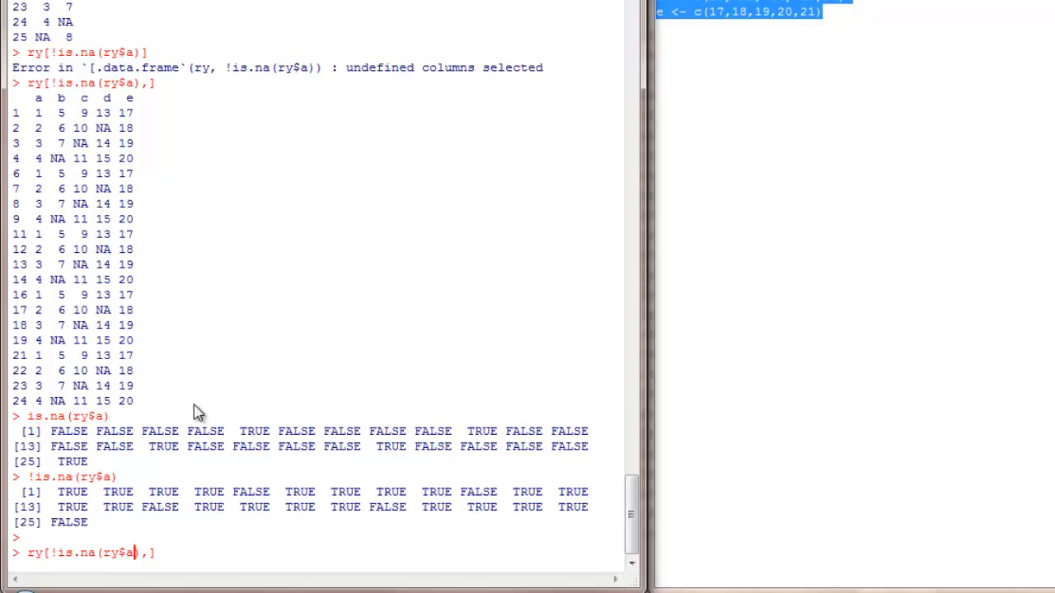